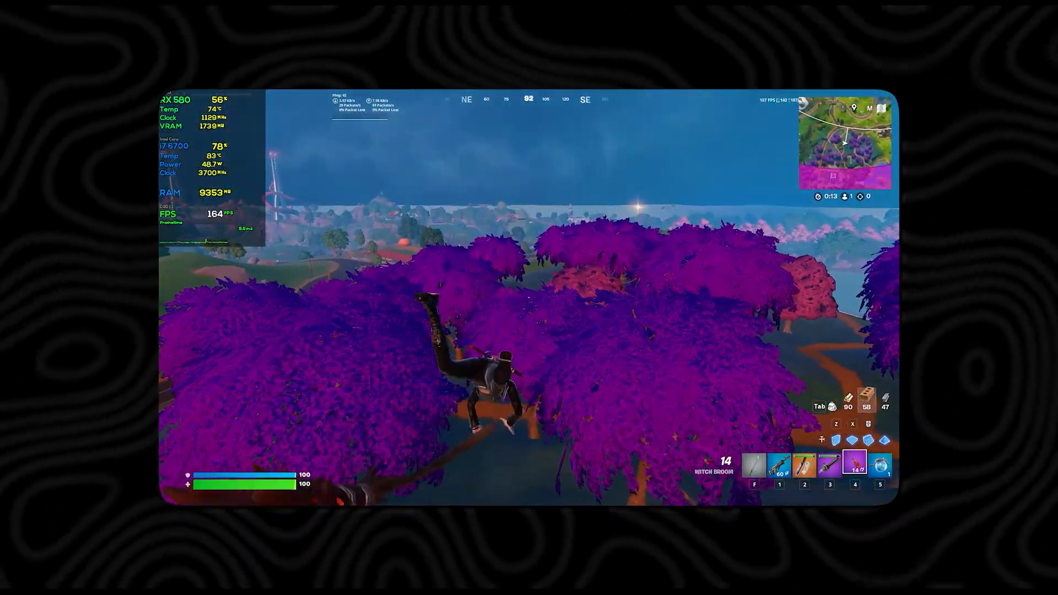
Run the vtrl desktop shortcut as administrator to reach its pre-start warnings screen.
{"action": "key", "text": "3"}
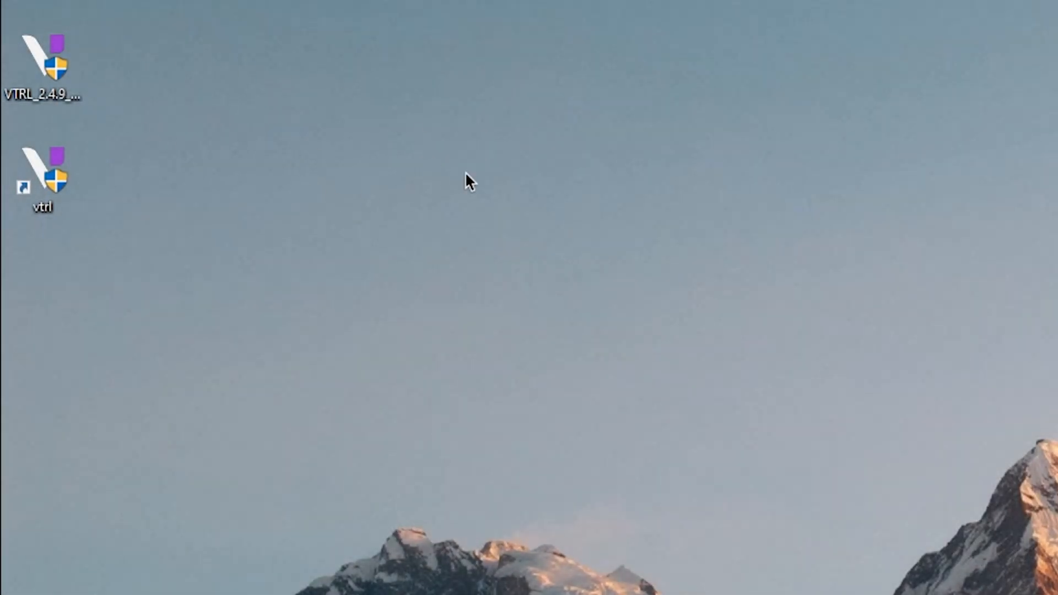
{"action": "left_click", "coordinate": [41, 172]}
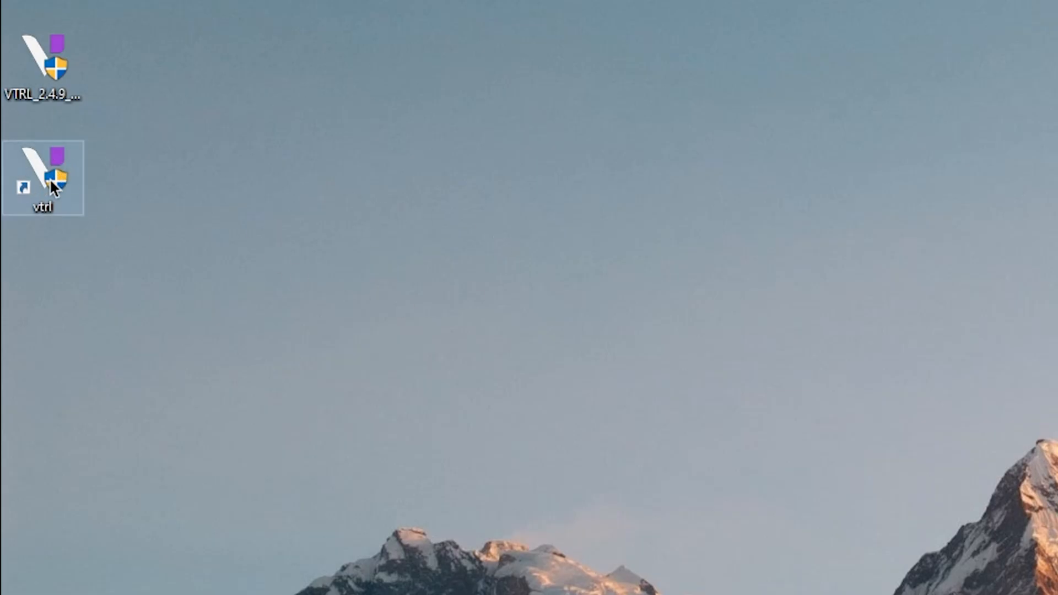
{"action": "right_click", "coordinate": [42, 177]}
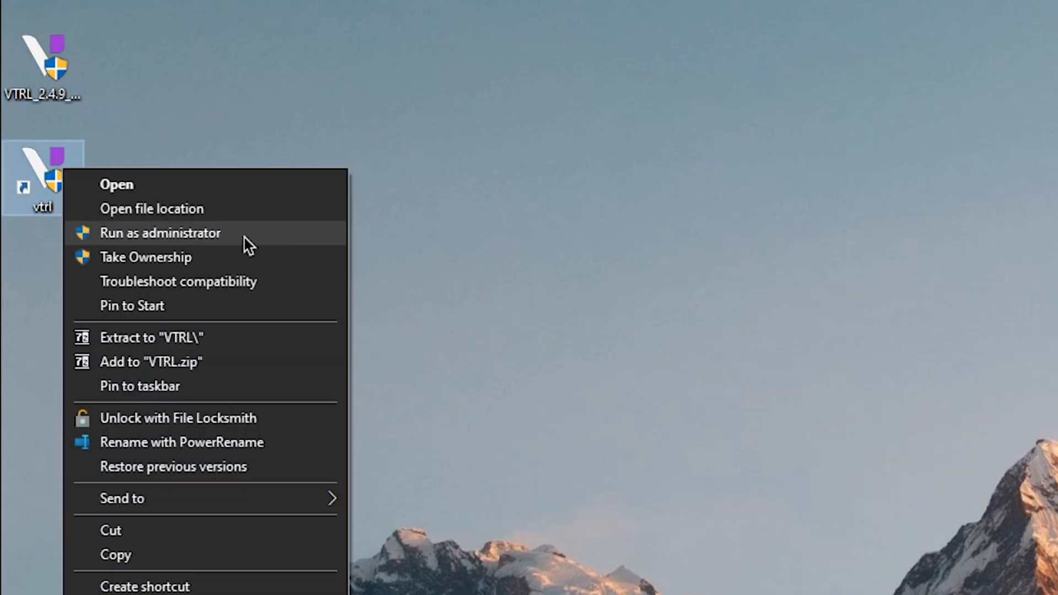
{"action": "left_click", "coordinate": [160, 233]}
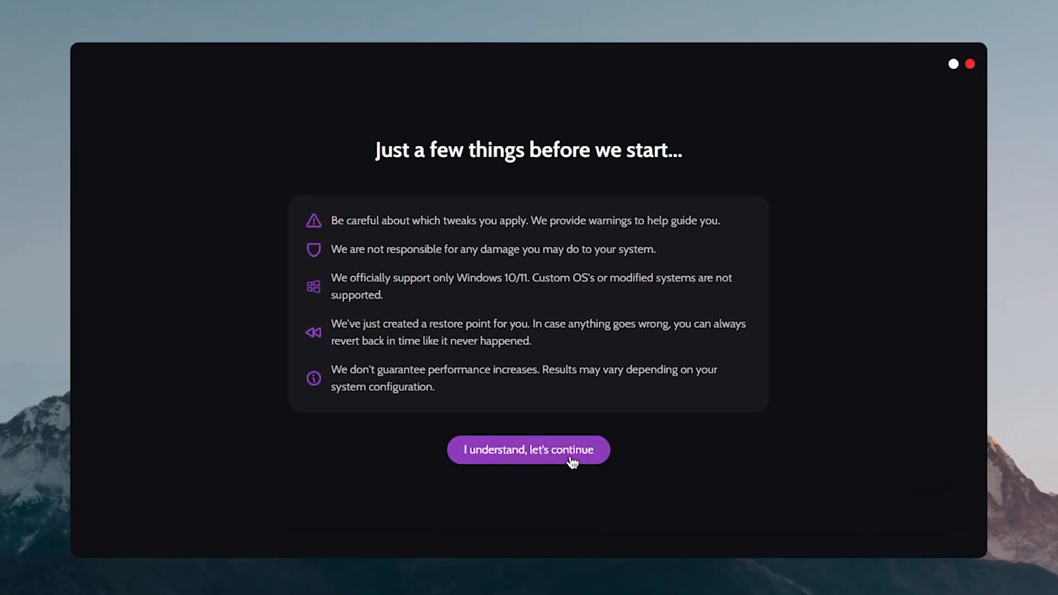
Acknowledge the disclaimer with 'I understand, let's continue' to reach the home dashboard.
{"action": "left_click", "coordinate": [528, 450]}
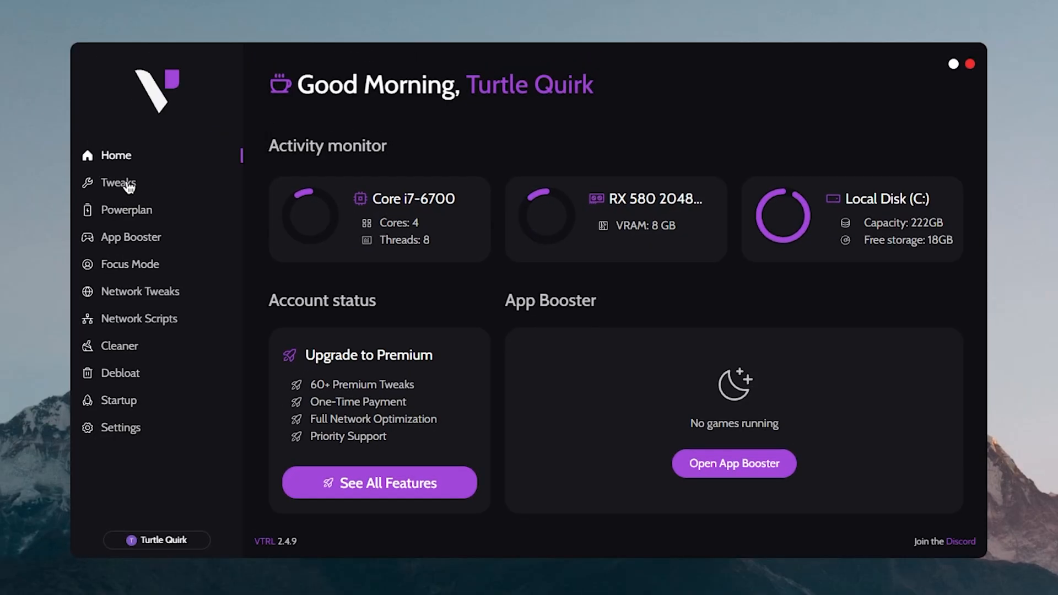
In Tweaks, switch on Disable Background Apps, Tune Priority and Disable Fast Startup.
{"action": "left_click", "coordinate": [118, 183]}
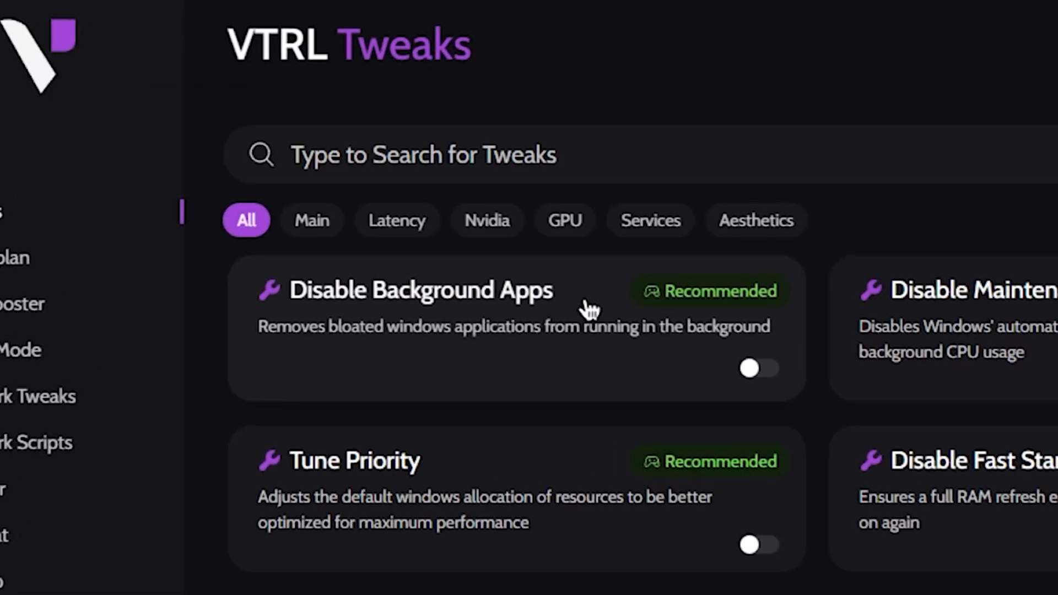
{"action": "mouse_move", "coordinate": [523, 348]}
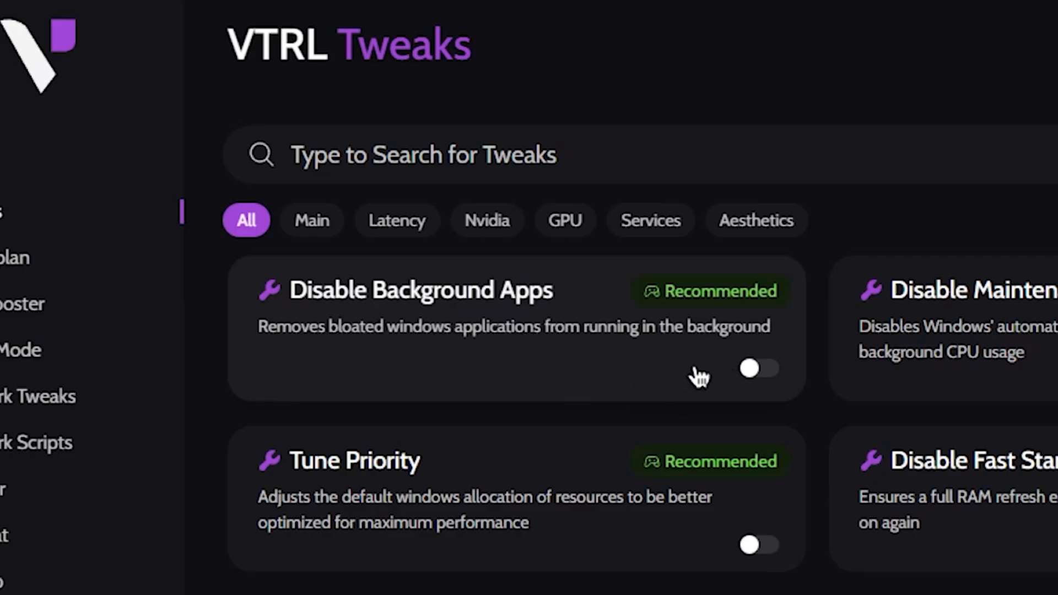
{"action": "left_click", "coordinate": [757, 369]}
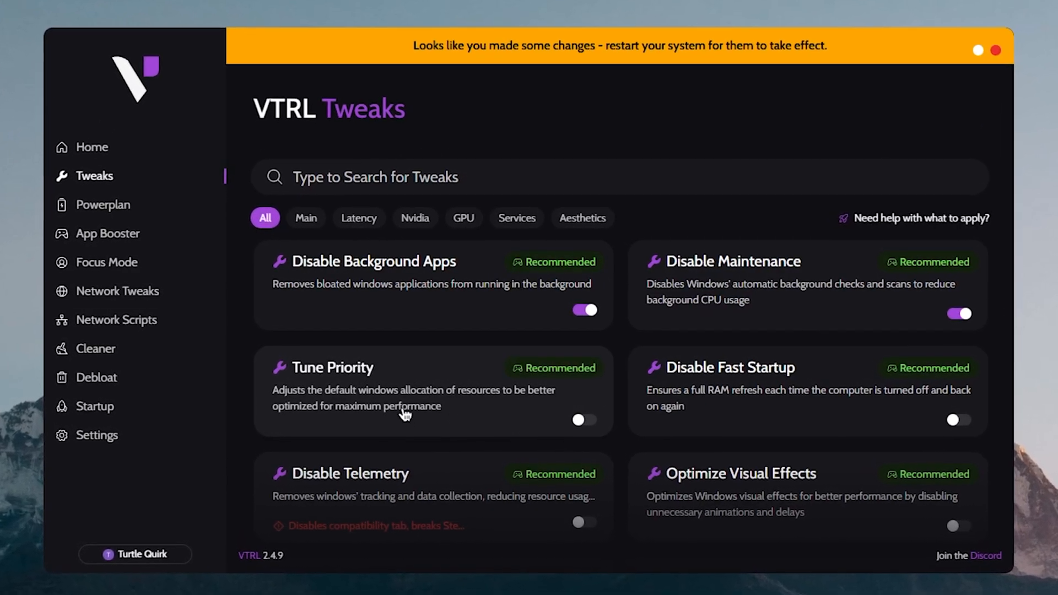
{"action": "left_click", "coordinate": [583, 419]}
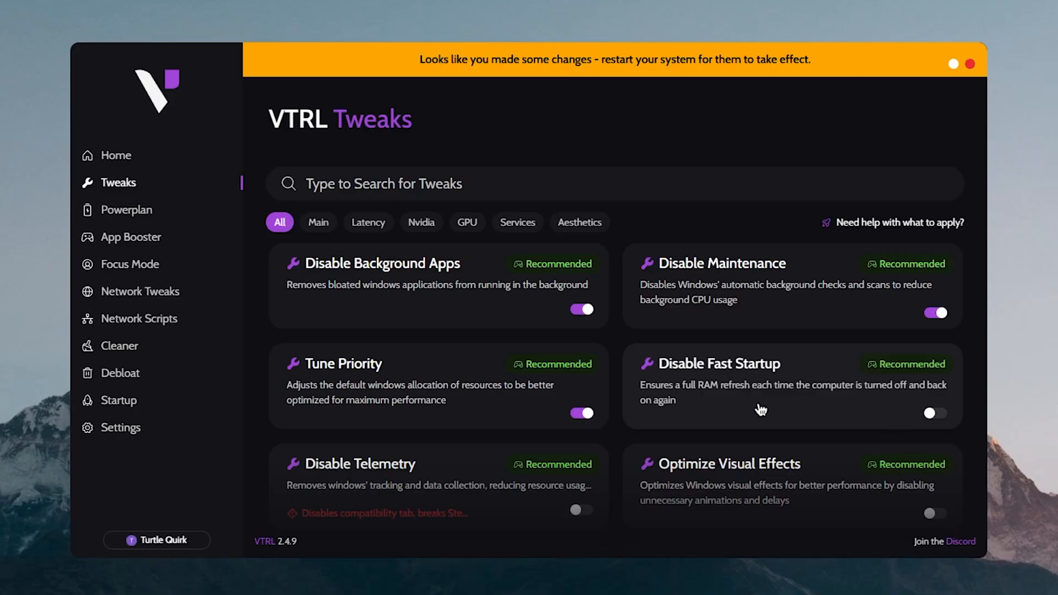
{"action": "left_click", "coordinate": [935, 413]}
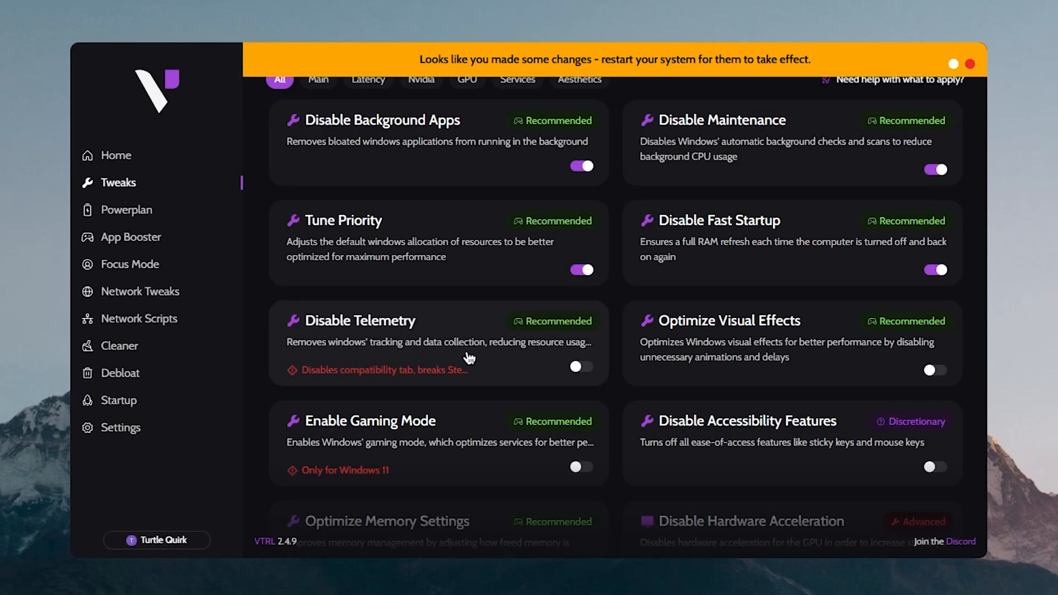
Review the Disable Telemetry warning, then switch on Optimize Visual Effects and Optimize Memory Settings.
{"action": "left_click", "coordinate": [360, 321]}
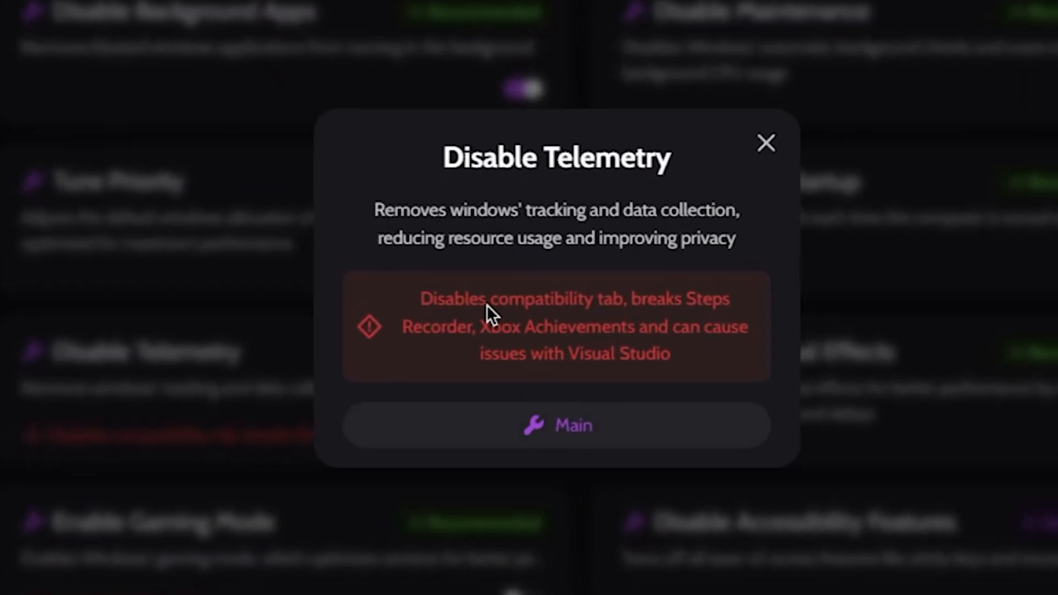
{"action": "mouse_move", "coordinate": [437, 350]}
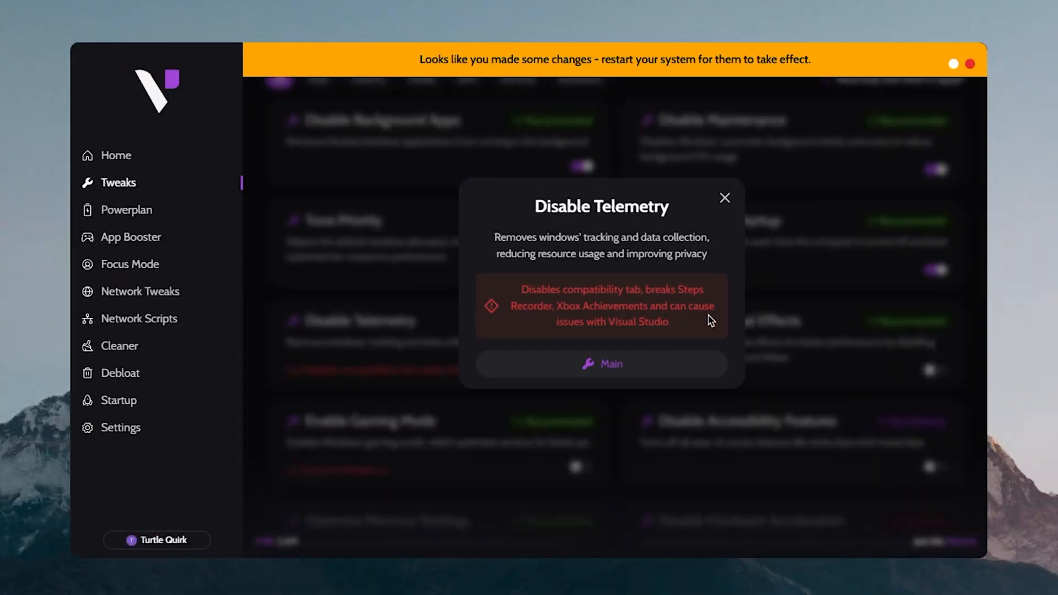
{"action": "mouse_move", "coordinate": [691, 275]}
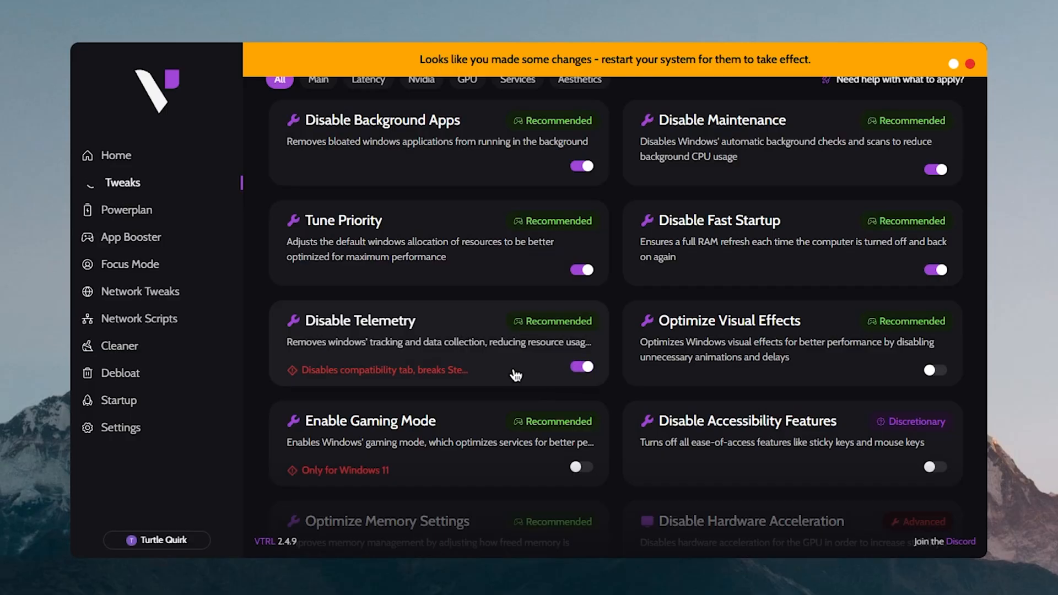
{"action": "mouse_move", "coordinate": [814, 358]}
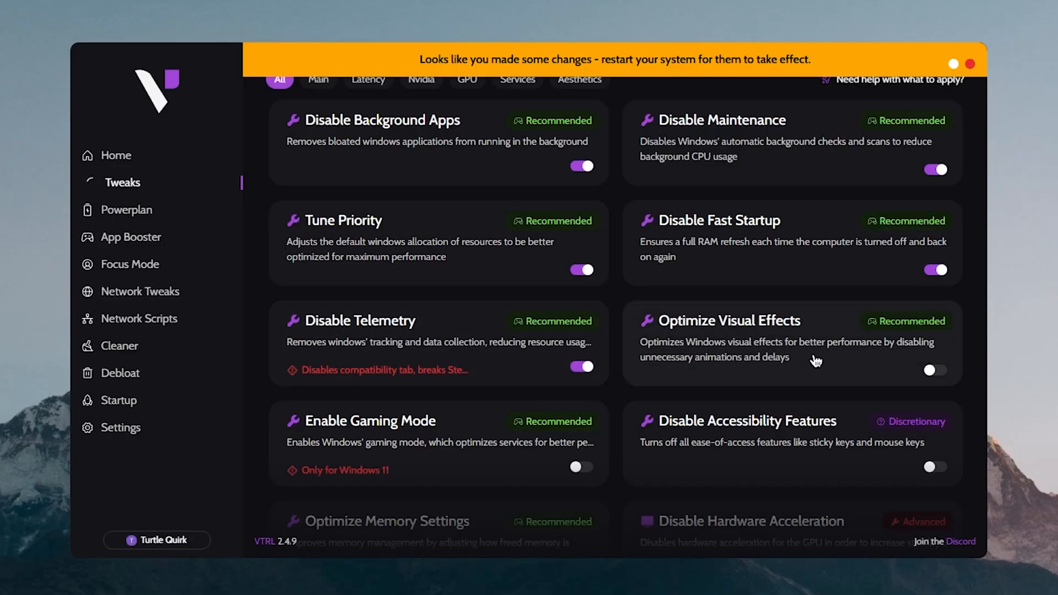
{"action": "left_click", "coordinate": [933, 370]}
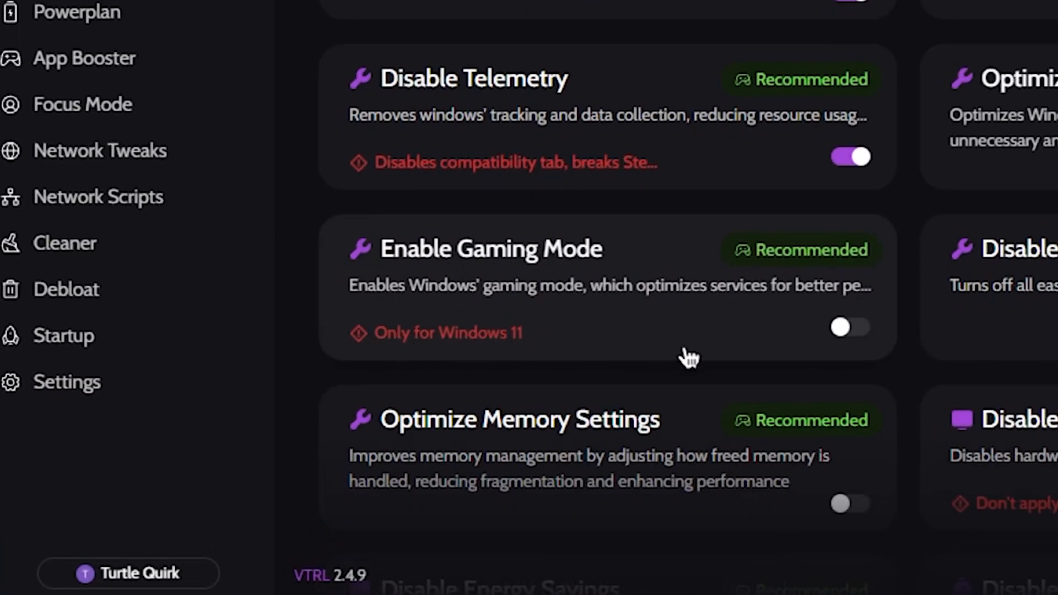
{"action": "mouse_move", "coordinate": [581, 340]}
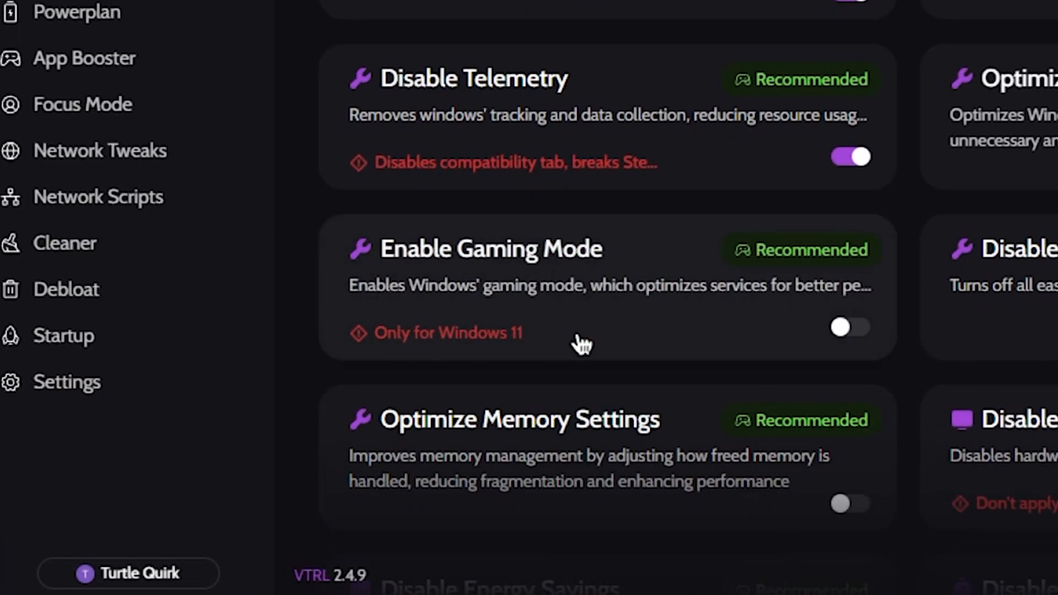
{"action": "mouse_move", "coordinate": [779, 331]}
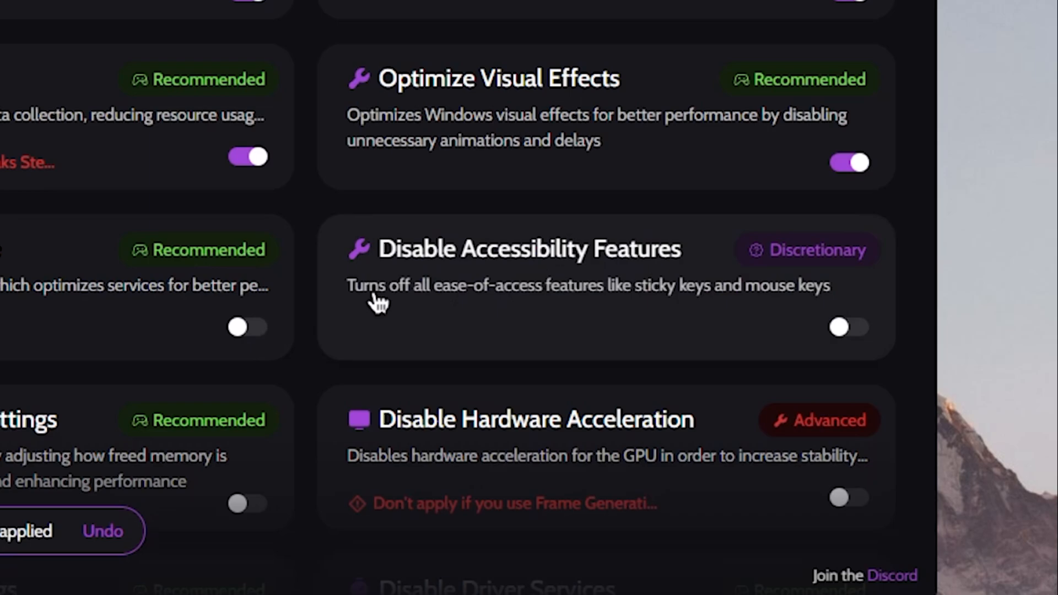
{"action": "mouse_move", "coordinate": [759, 319]}
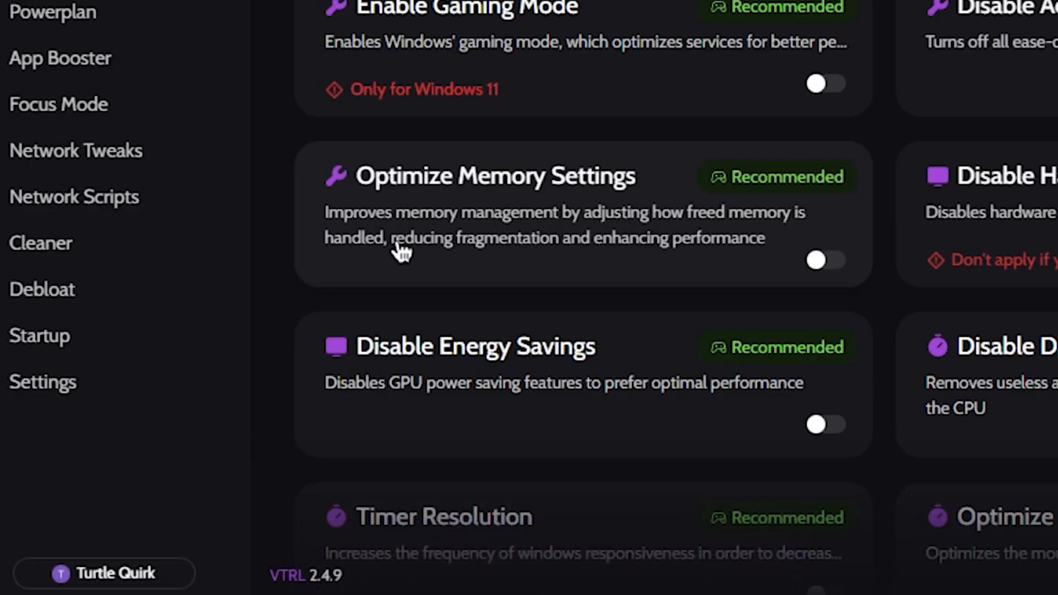
{"action": "mouse_move", "coordinate": [674, 249]}
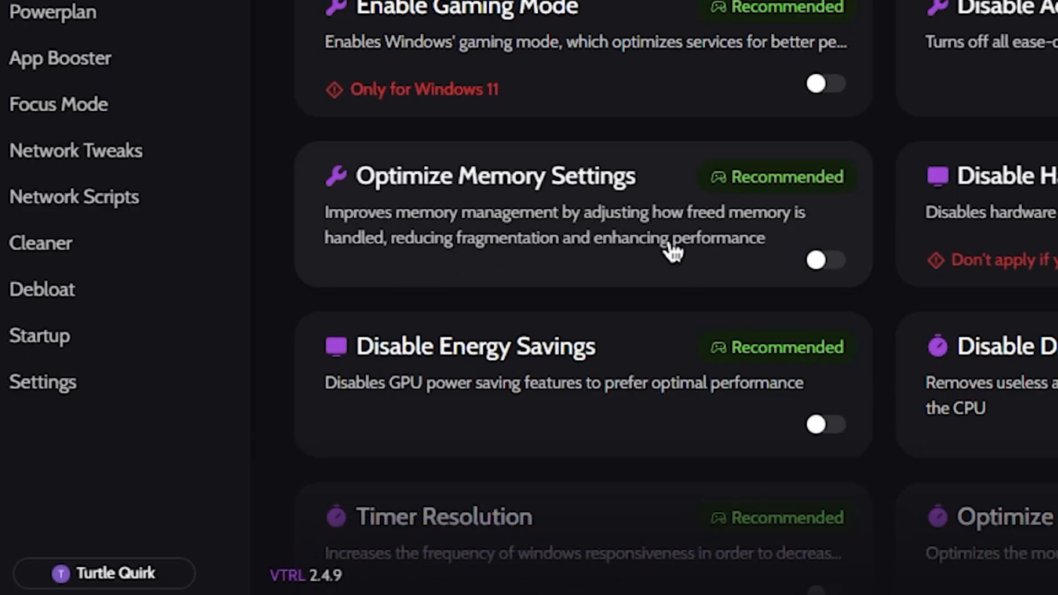
{"action": "left_click", "coordinate": [826, 260]}
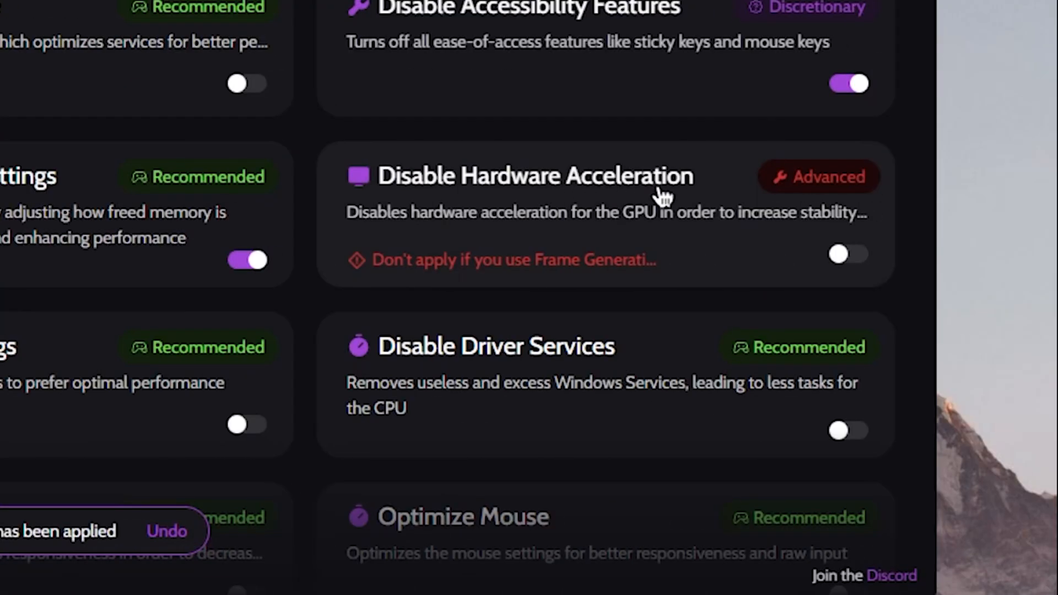
Review the Disable Hardware Acceleration details, then switch on the Optimize Mouse tweak.
{"action": "left_click", "coordinate": [533, 175]}
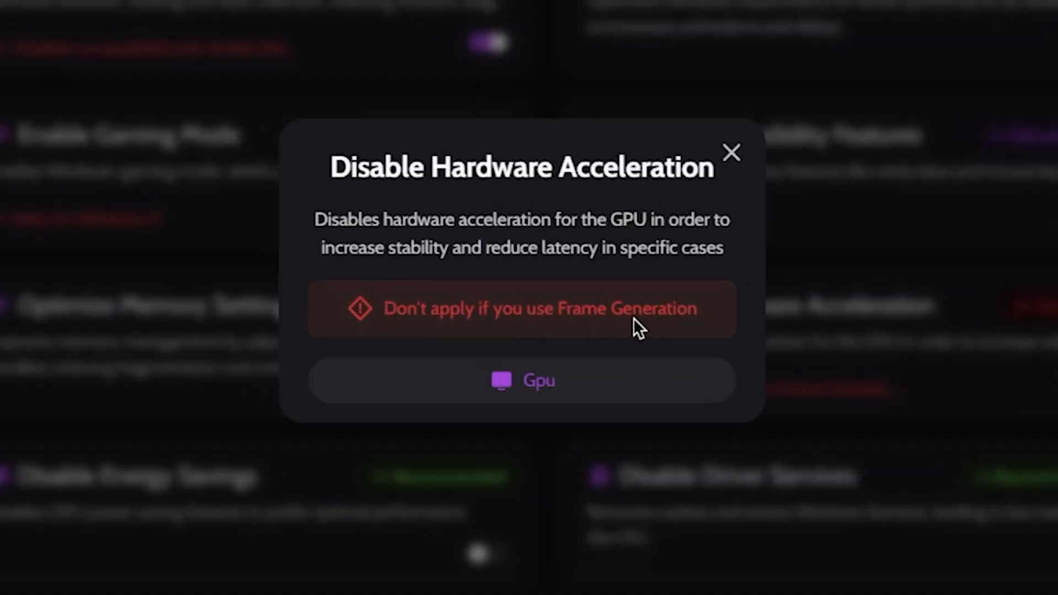
{"action": "left_click", "coordinate": [731, 152]}
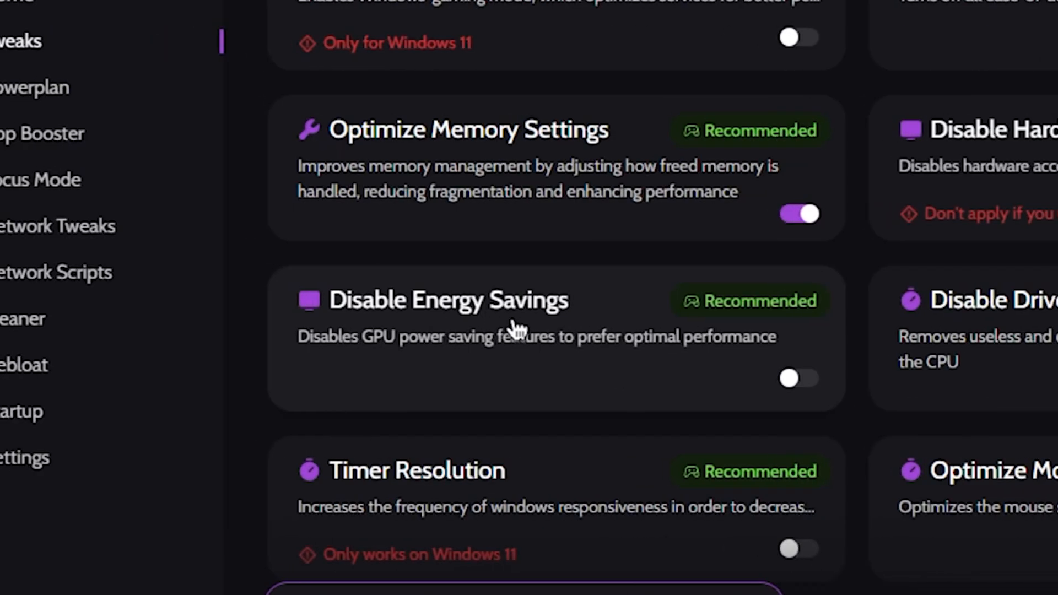
{"action": "mouse_move", "coordinate": [501, 360]}
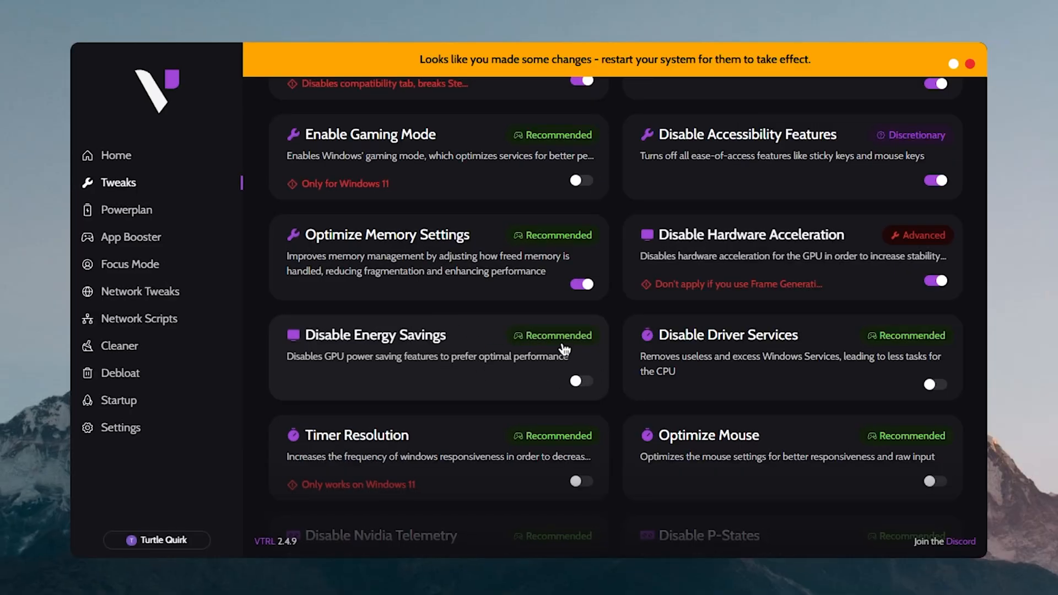
{"action": "mouse_move", "coordinate": [579, 384]}
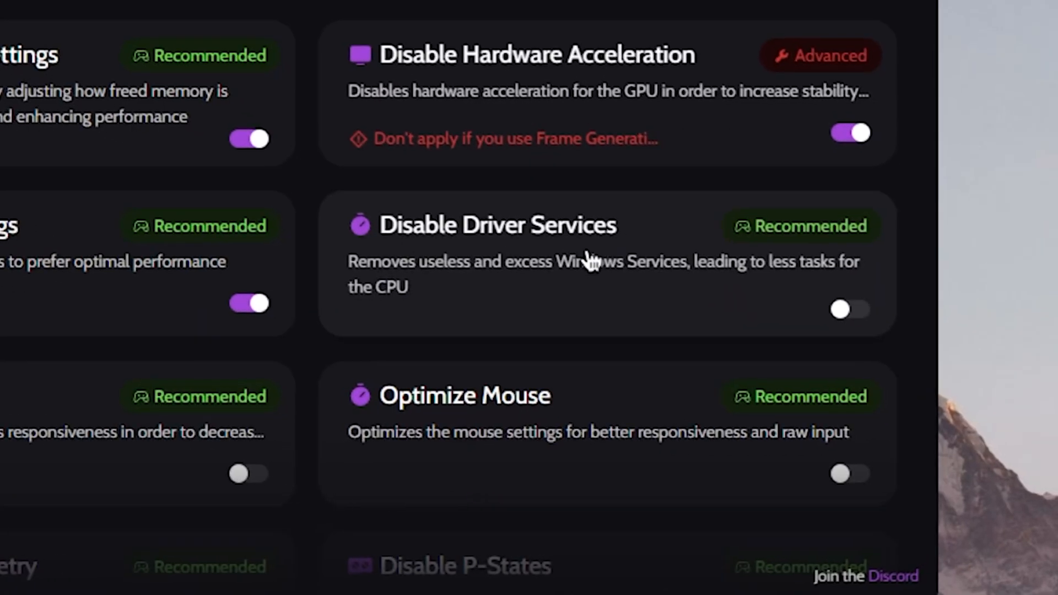
{"action": "mouse_move", "coordinate": [679, 277]}
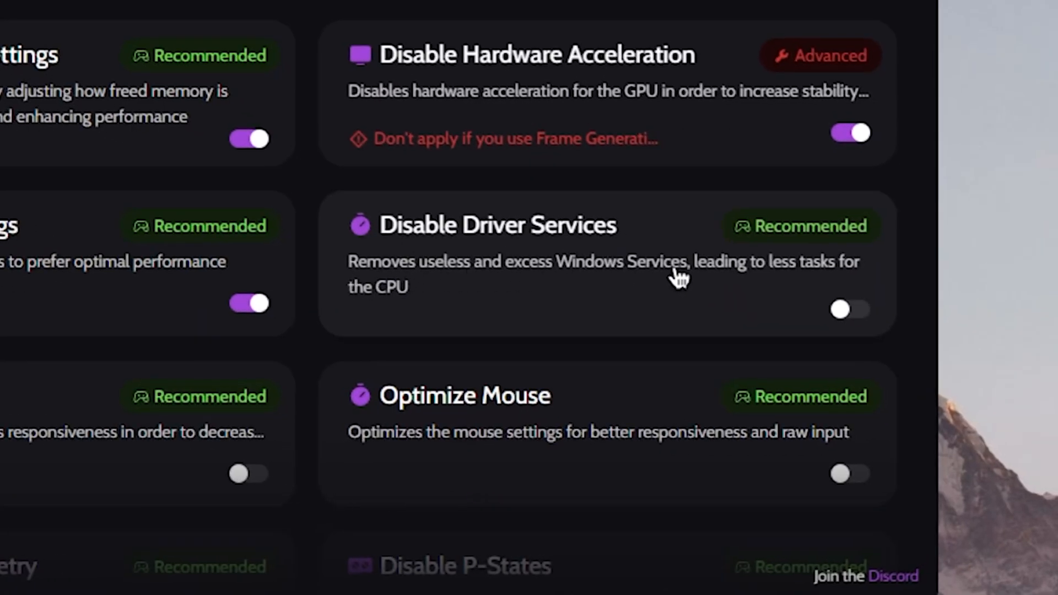
{"action": "mouse_move", "coordinate": [510, 300]}
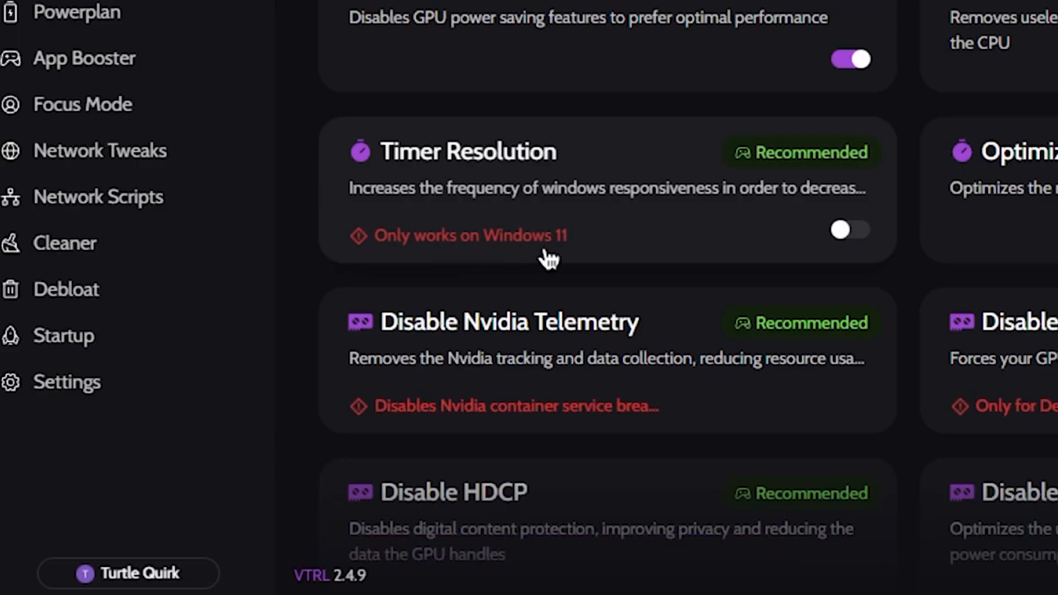
{"action": "mouse_move", "coordinate": [631, 183]}
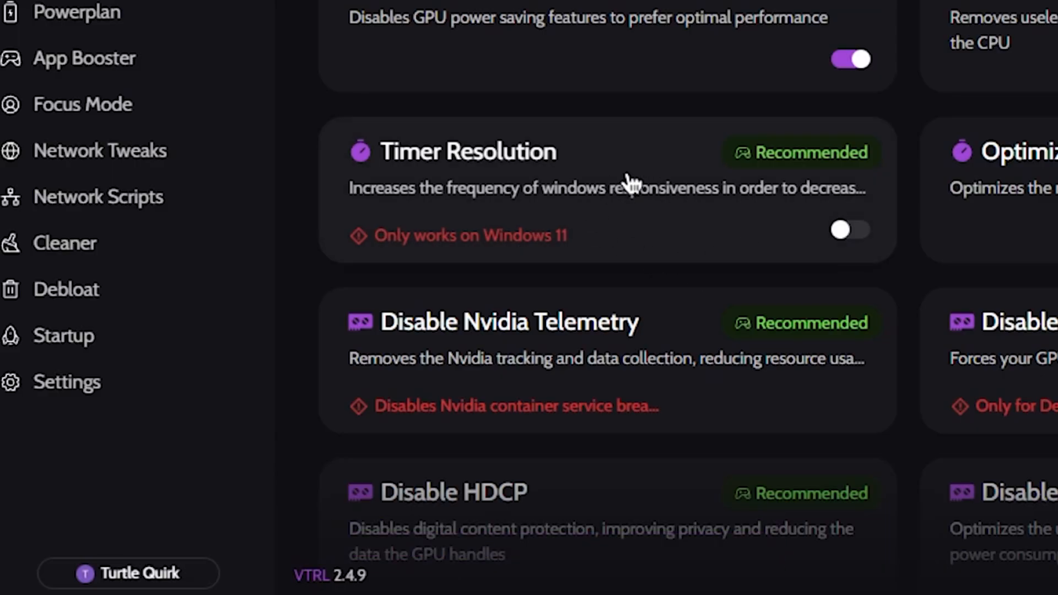
{"action": "scroll", "scroll_direction": "right", "scroll_amount": 3}
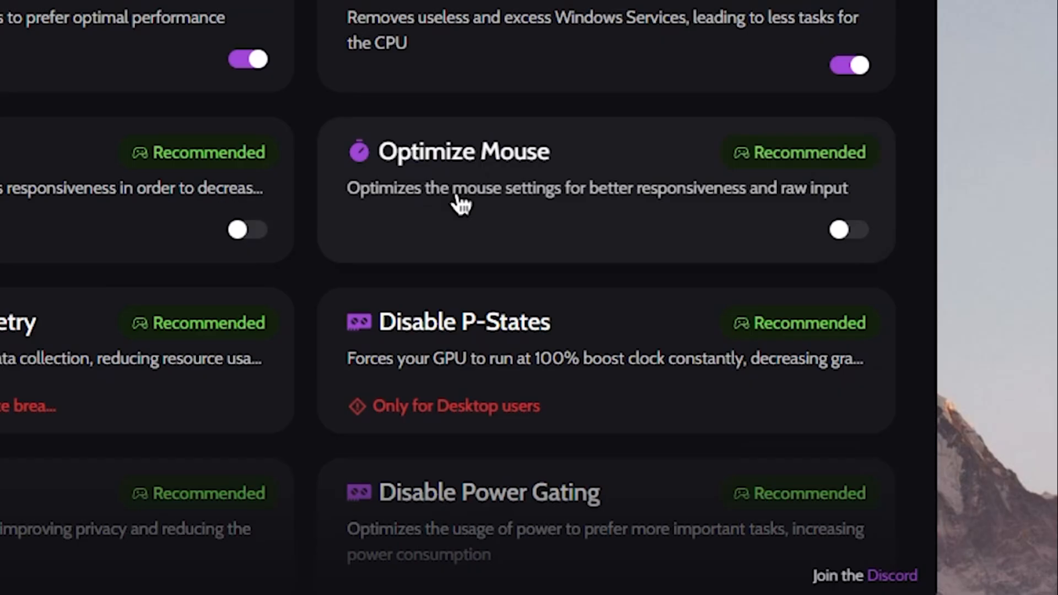
{"action": "mouse_move", "coordinate": [788, 202]}
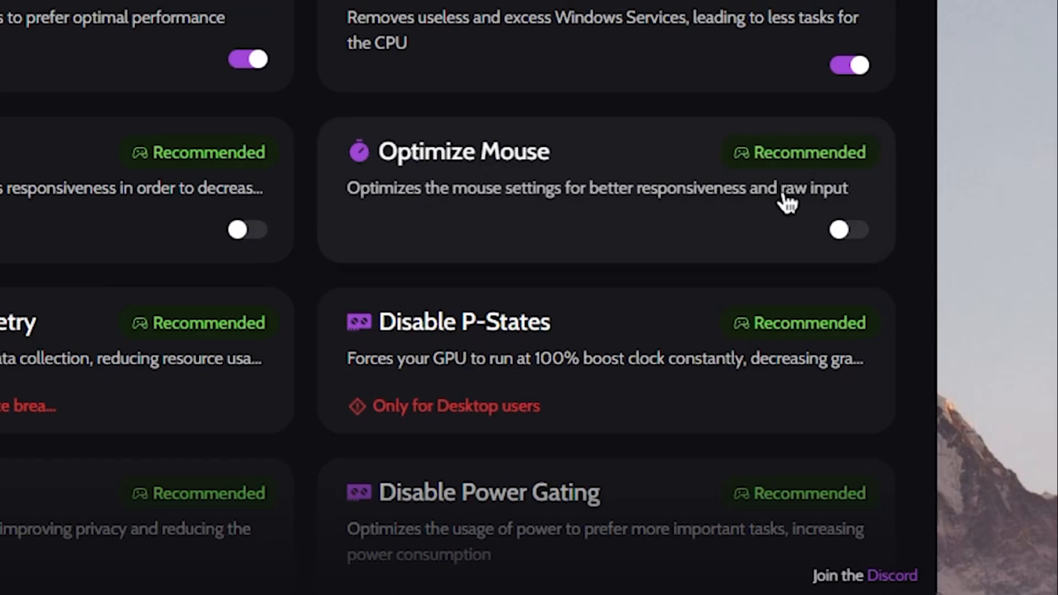
{"action": "mouse_move", "coordinate": [646, 228]}
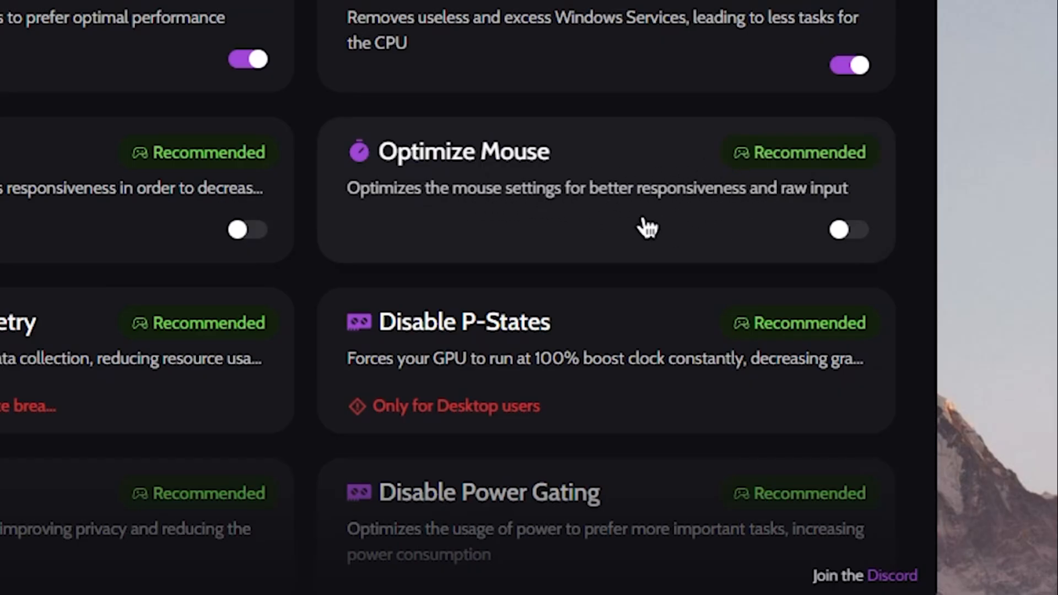
{"action": "mouse_move", "coordinate": [573, 233]}
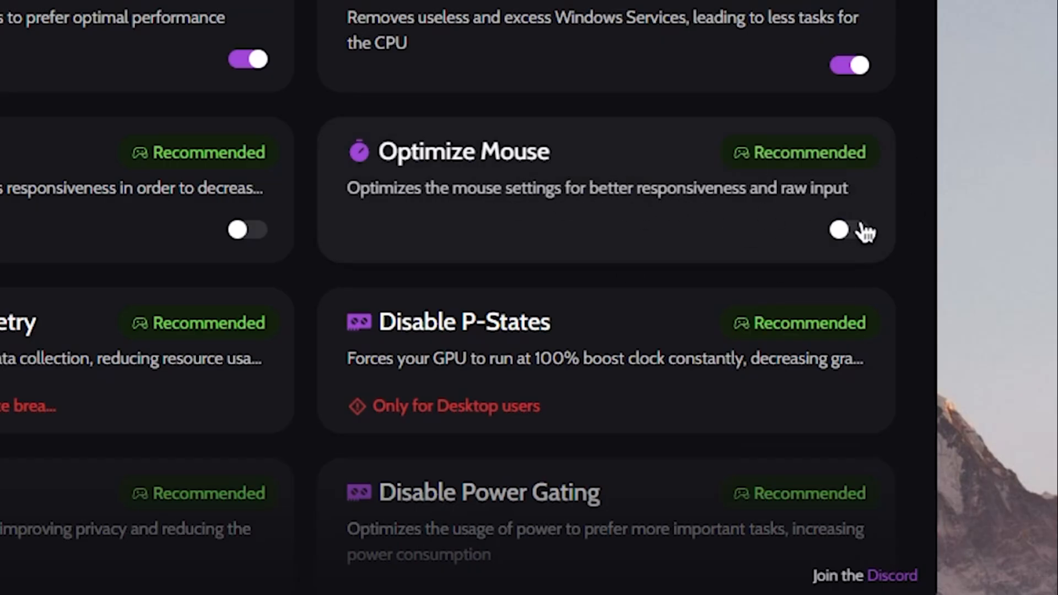
{"action": "left_click", "coordinate": [849, 229]}
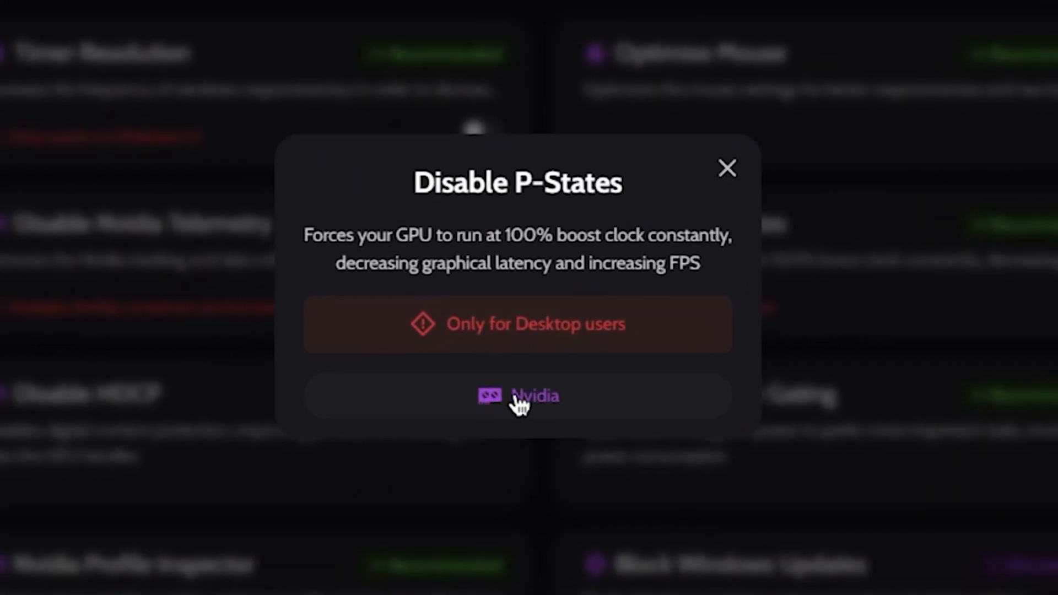
Filter the Tweaks list to the Nvidia category via a tweak's Nvidia tag.
{"action": "left_click", "coordinate": [727, 169]}
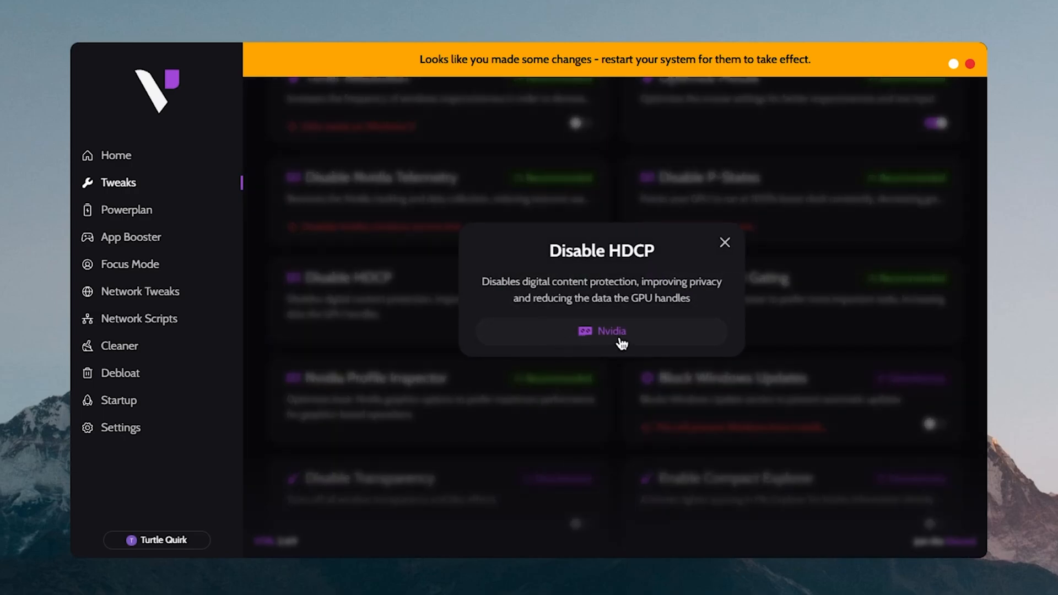
{"action": "left_click", "coordinate": [725, 243]}
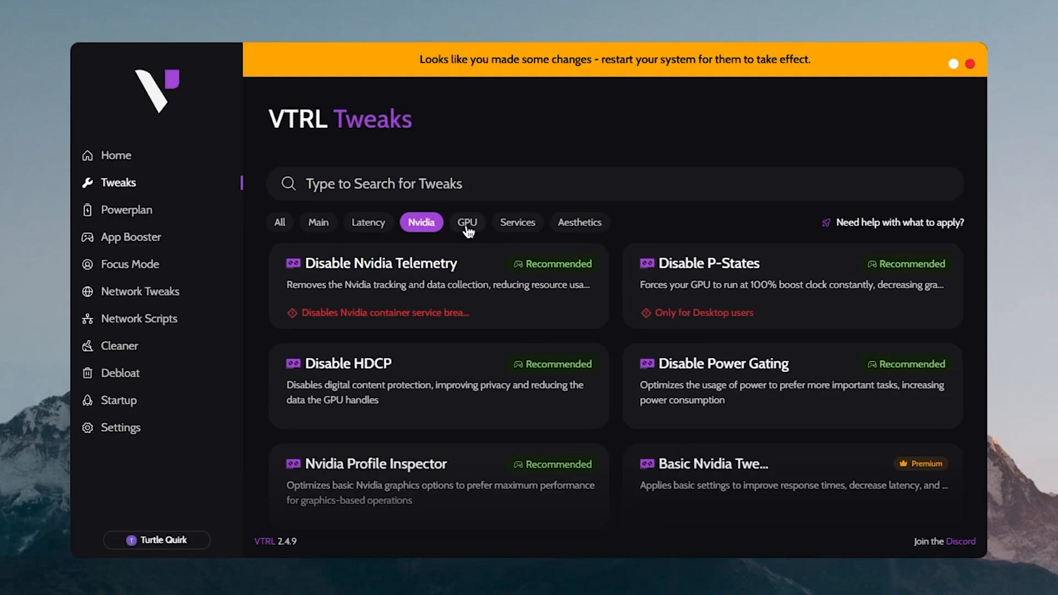
Review Block Windows Updates without enabling it, then switch on Disable Transparency.
{"action": "scroll", "scroll_direction": "down", "scroll_amount": 3}
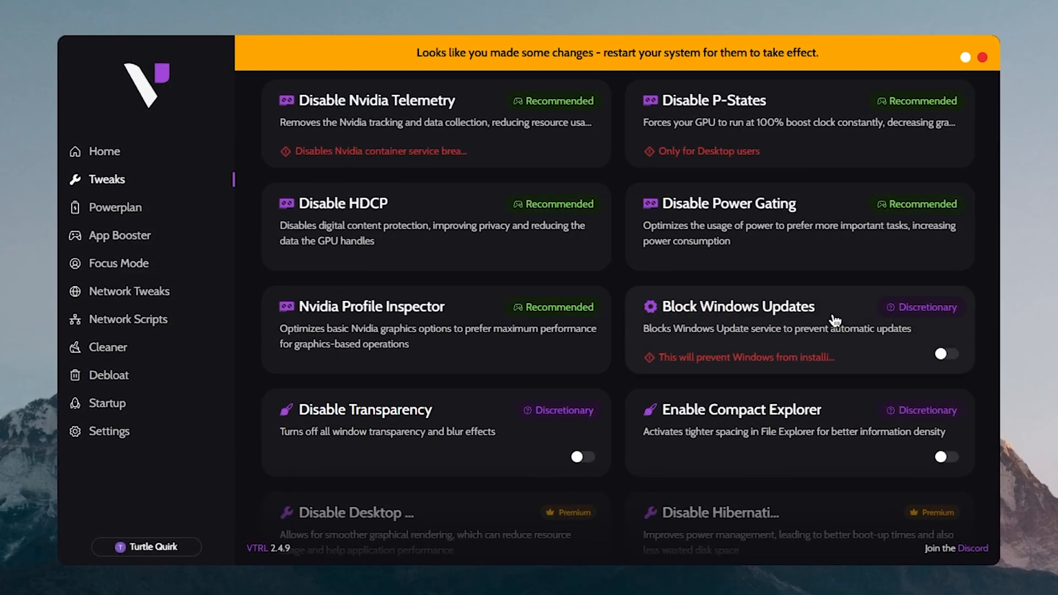
{"action": "left_click", "coordinate": [737, 306]}
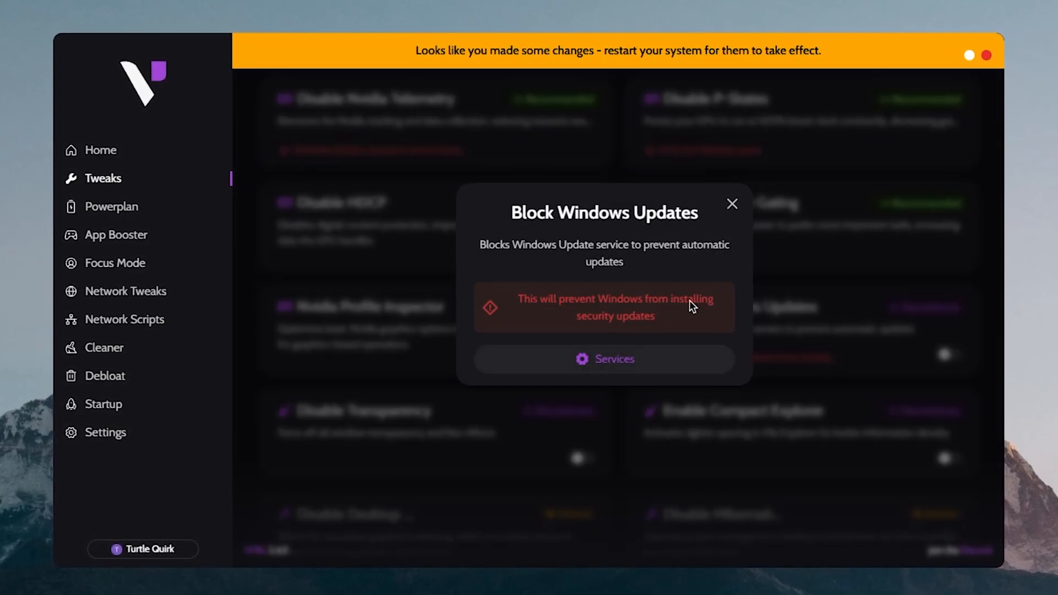
{"action": "left_click", "coordinate": [731, 204]}
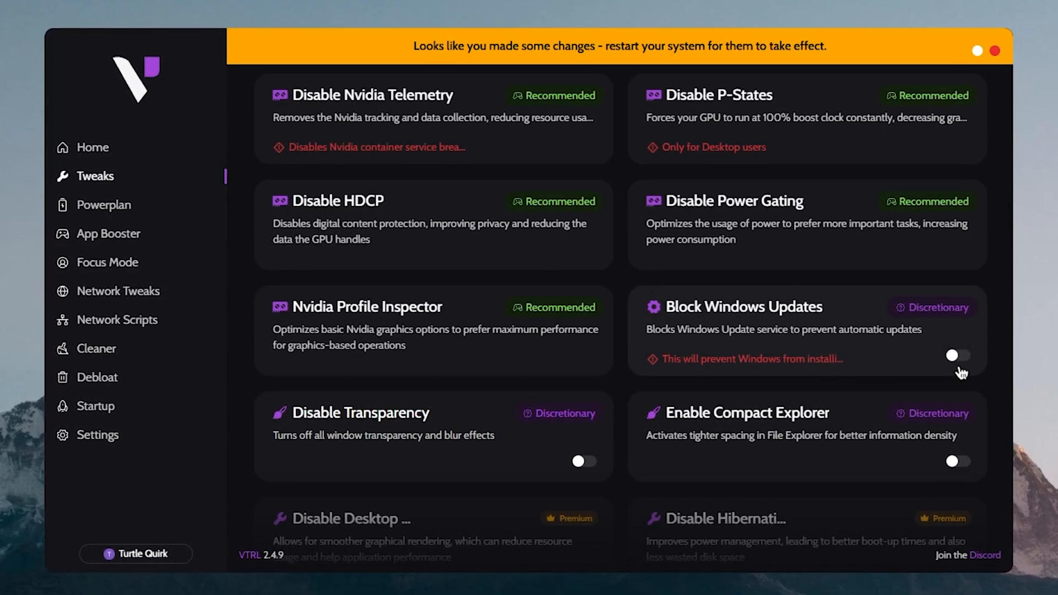
{"action": "scroll", "scroll_direction": "down", "scroll_amount": 3}
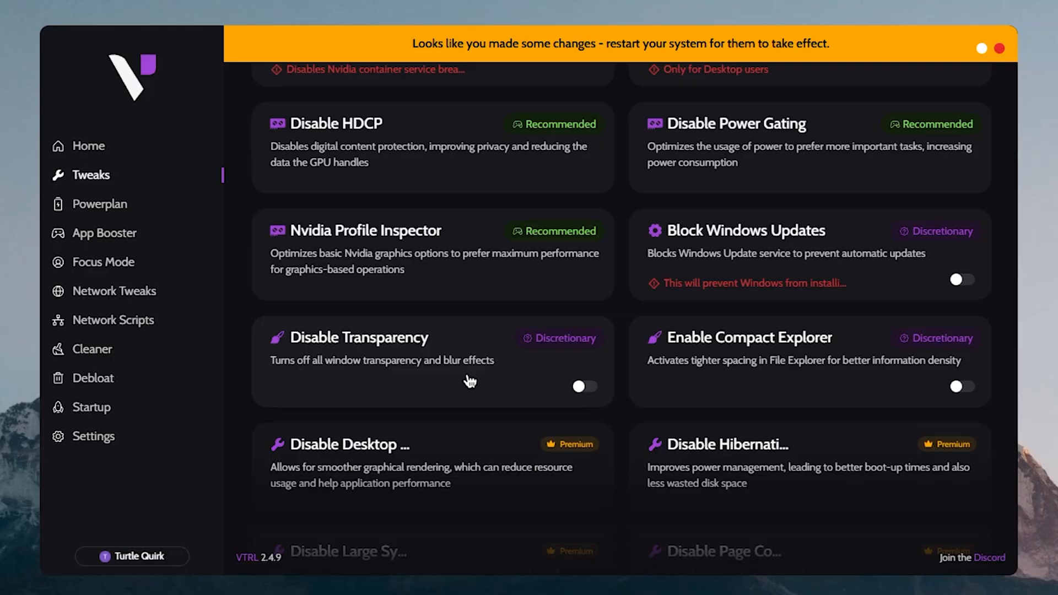
{"action": "left_click", "coordinate": [583, 386]}
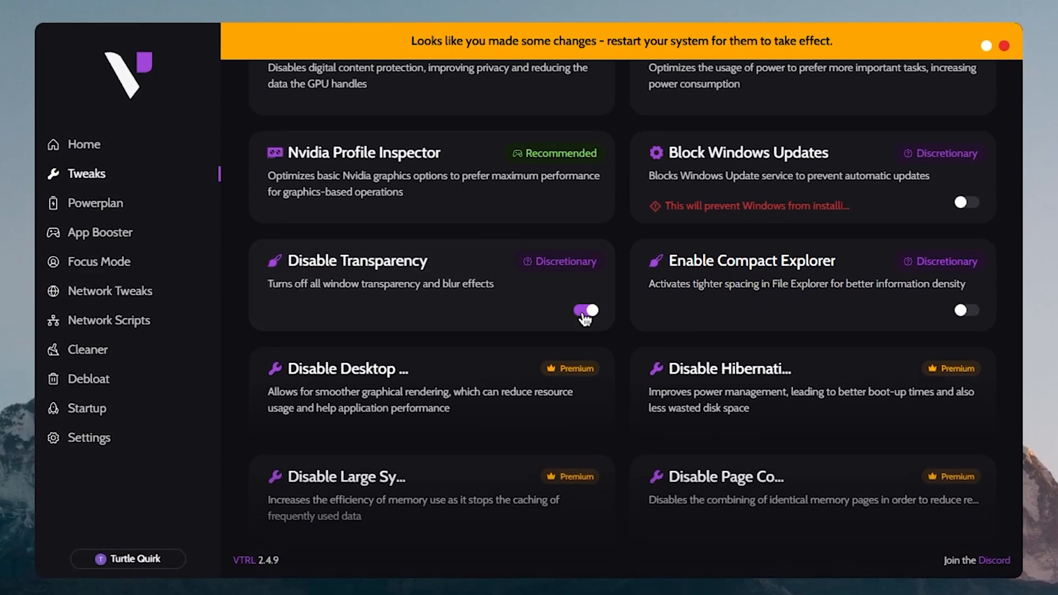
{"action": "left_click", "coordinate": [587, 311]}
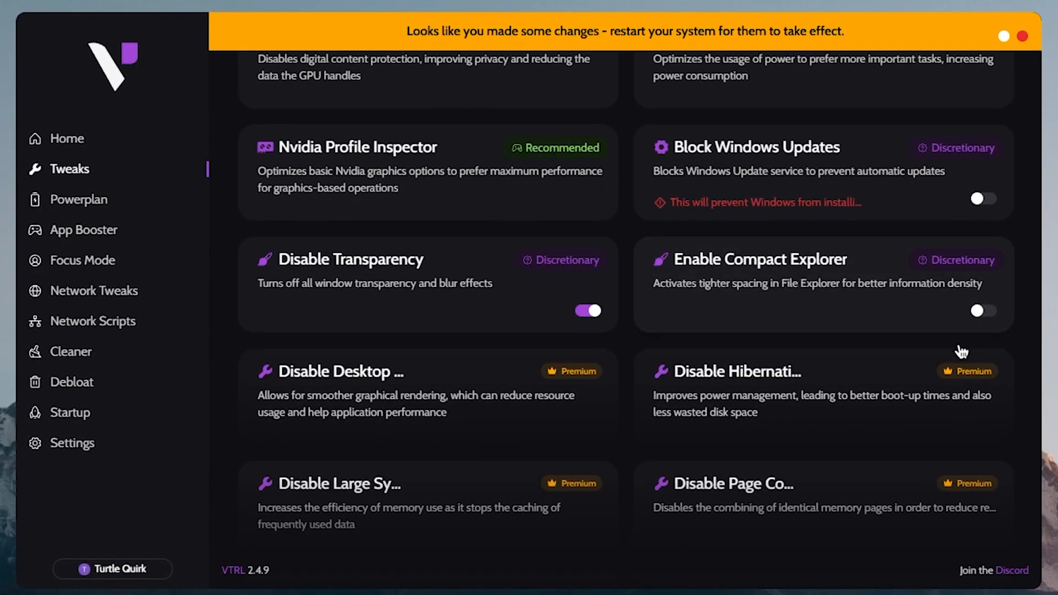
{"action": "scroll", "scroll_direction": "down", "scroll_amount": 3}
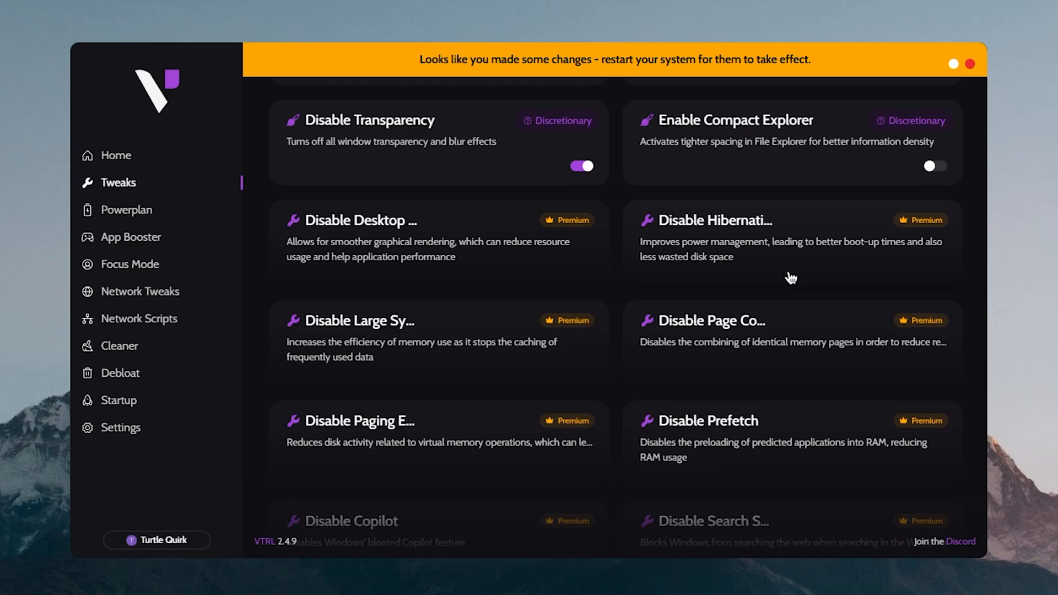
{"action": "mouse_move", "coordinate": [634, 275]}
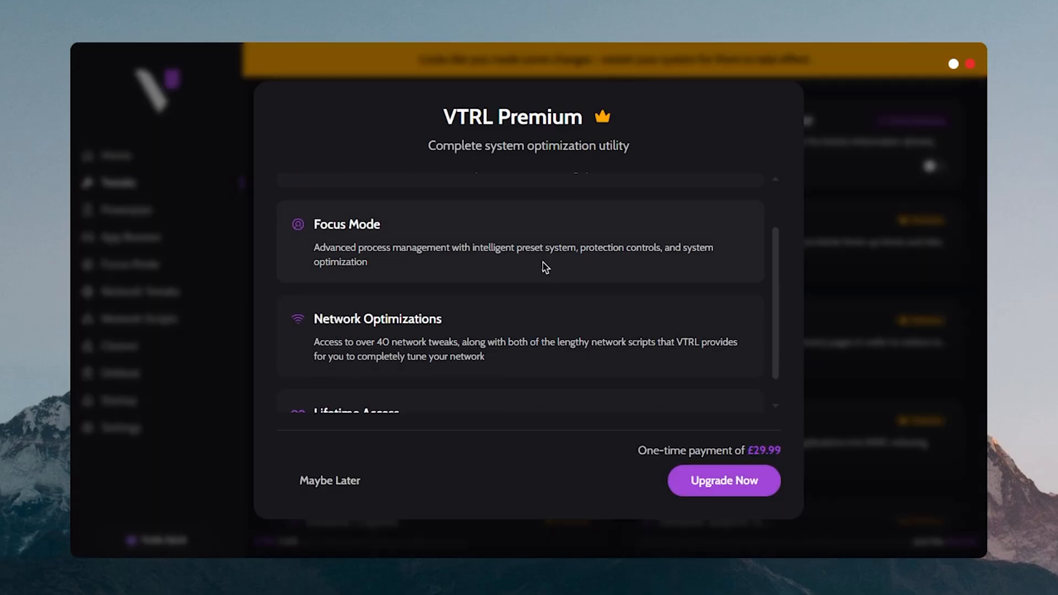
{"action": "left_click", "coordinate": [330, 481]}
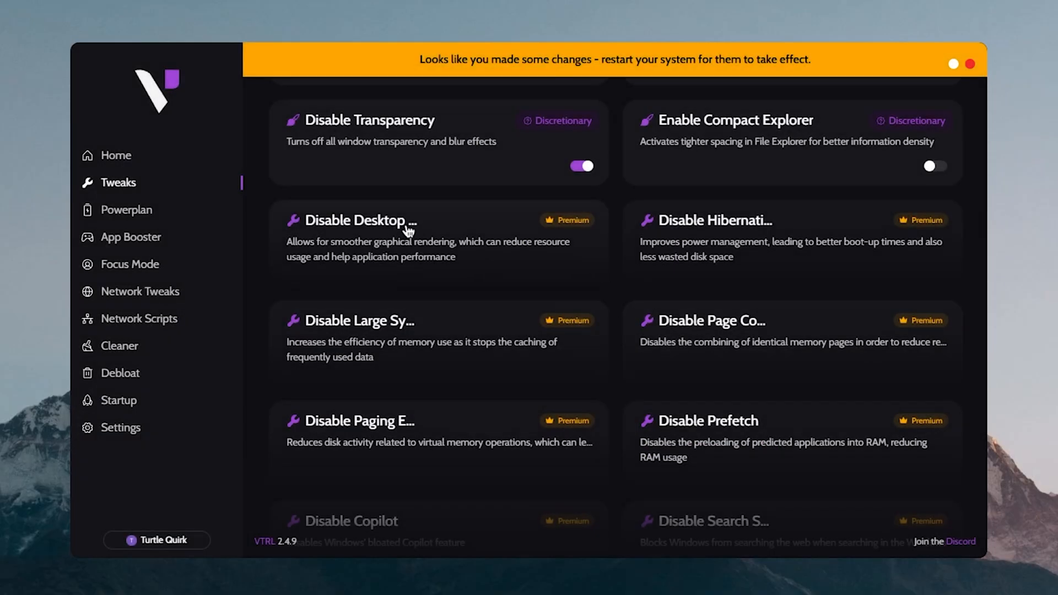
{"action": "scroll", "scroll_direction": "down", "scroll_amount": 3}
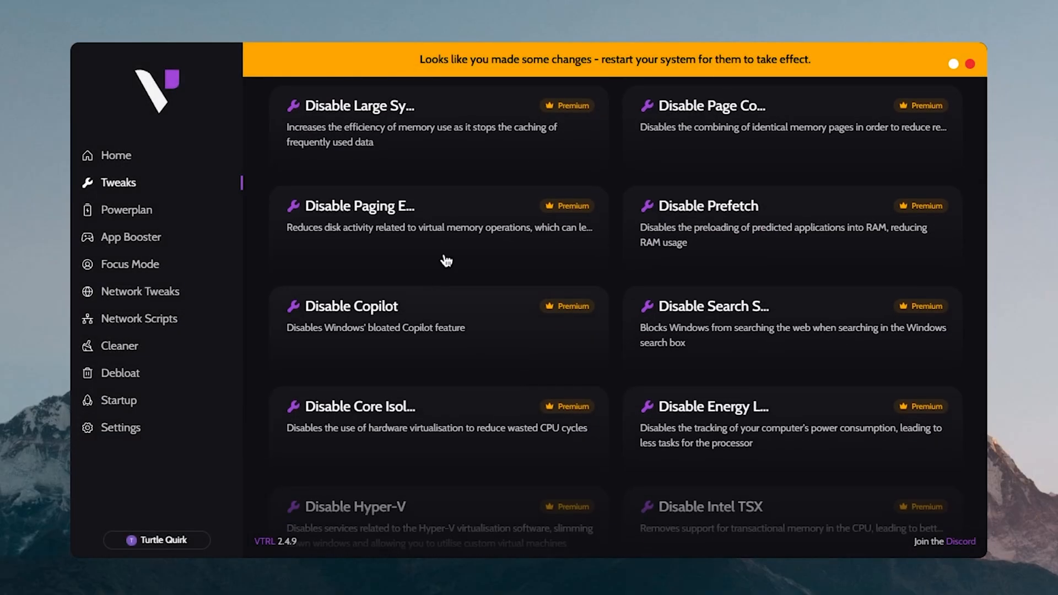
{"action": "scroll", "scroll_direction": "down", "scroll_amount": 3}
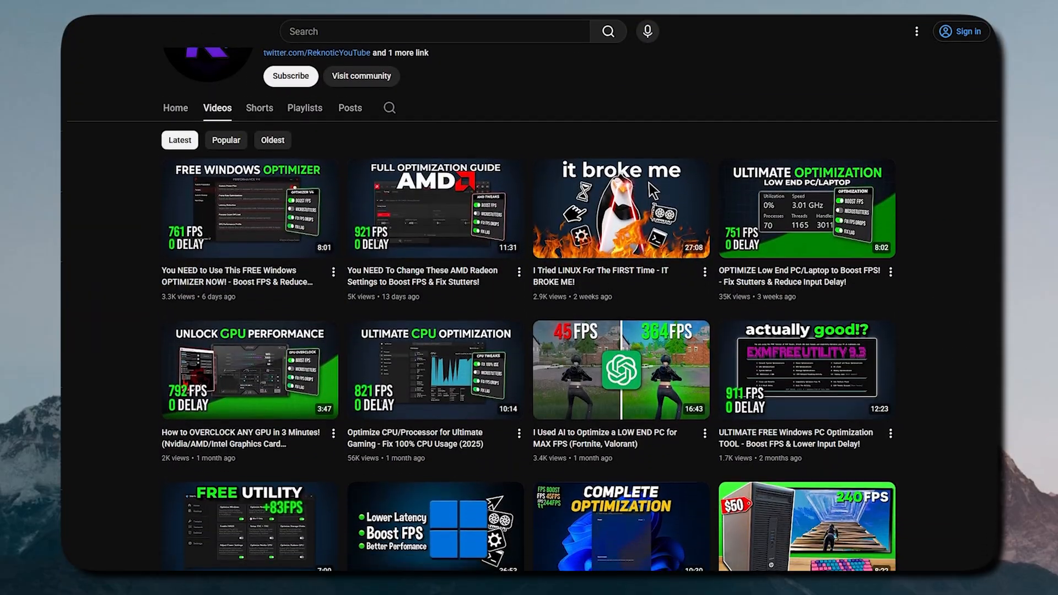
{"action": "scroll", "scroll_direction": "down", "scroll_amount": 3}
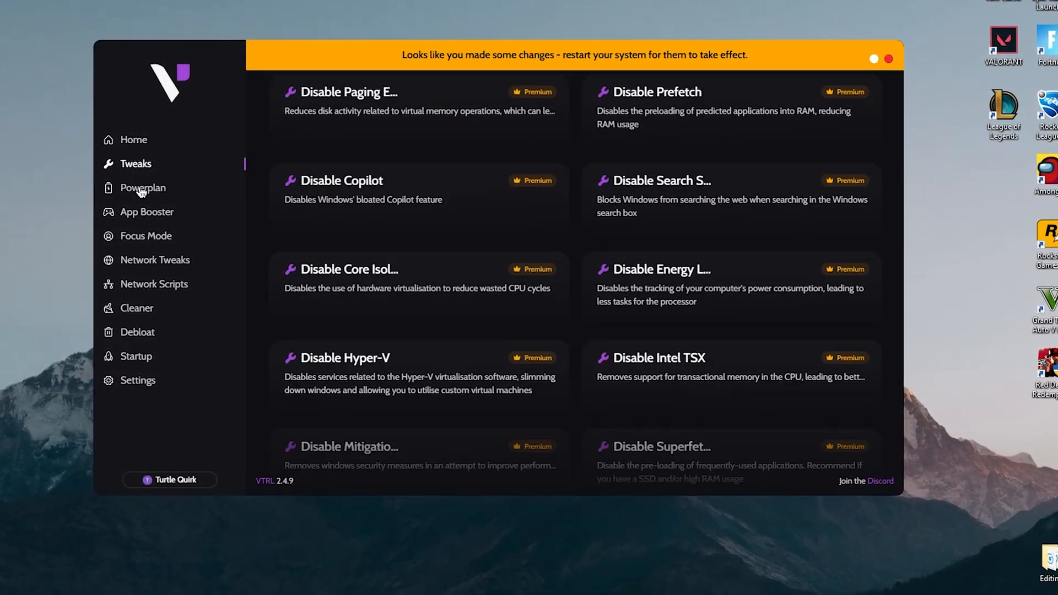
Set every power setting to the Desktop preset, apply the power plan and confirm success.
{"action": "left_click", "coordinate": [142, 188]}
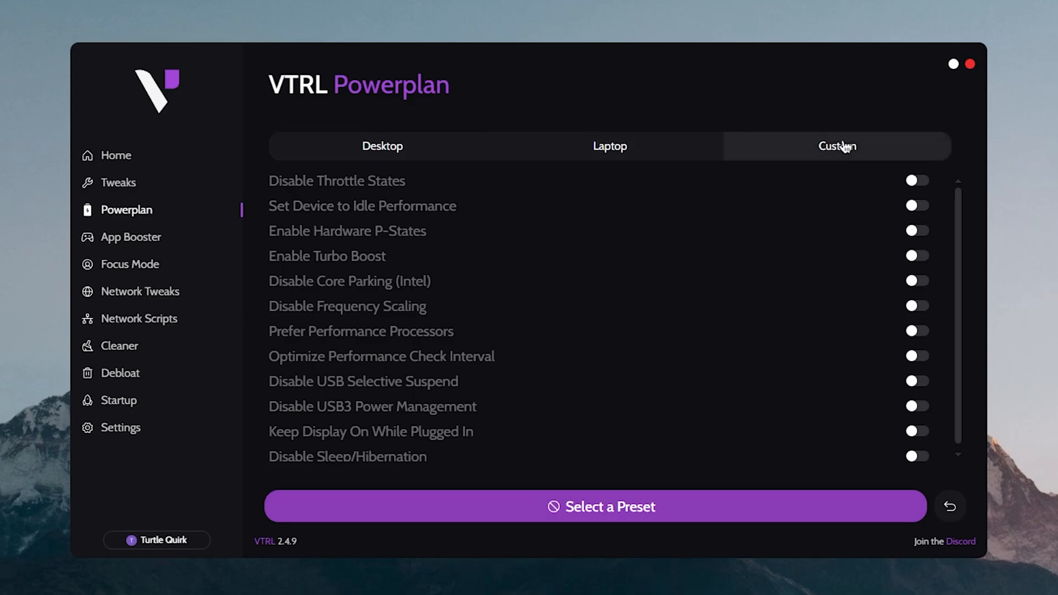
{"action": "left_click", "coordinate": [382, 145]}
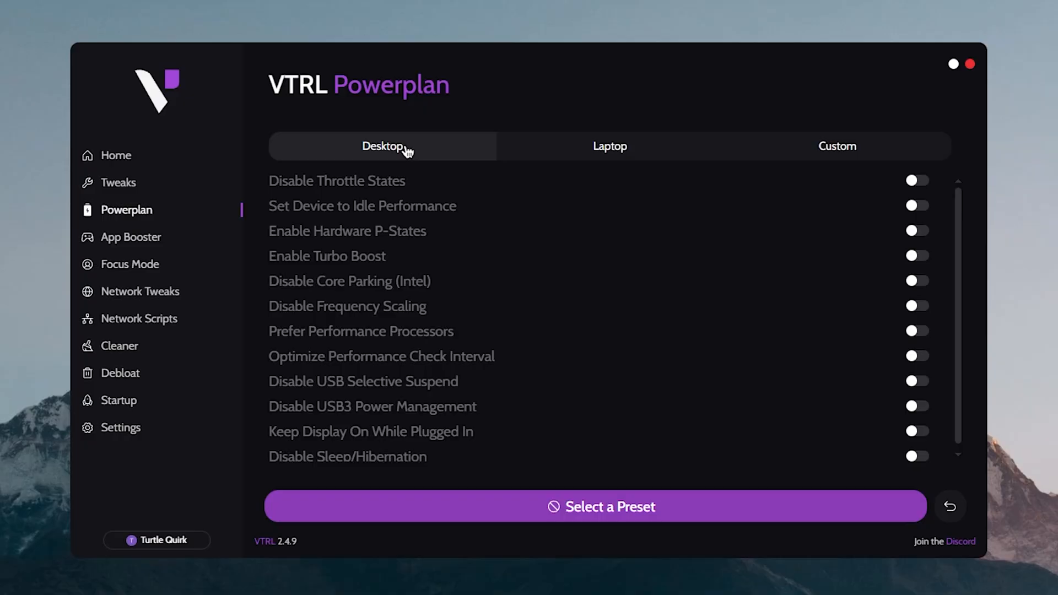
{"action": "left_click", "coordinate": [381, 146]}
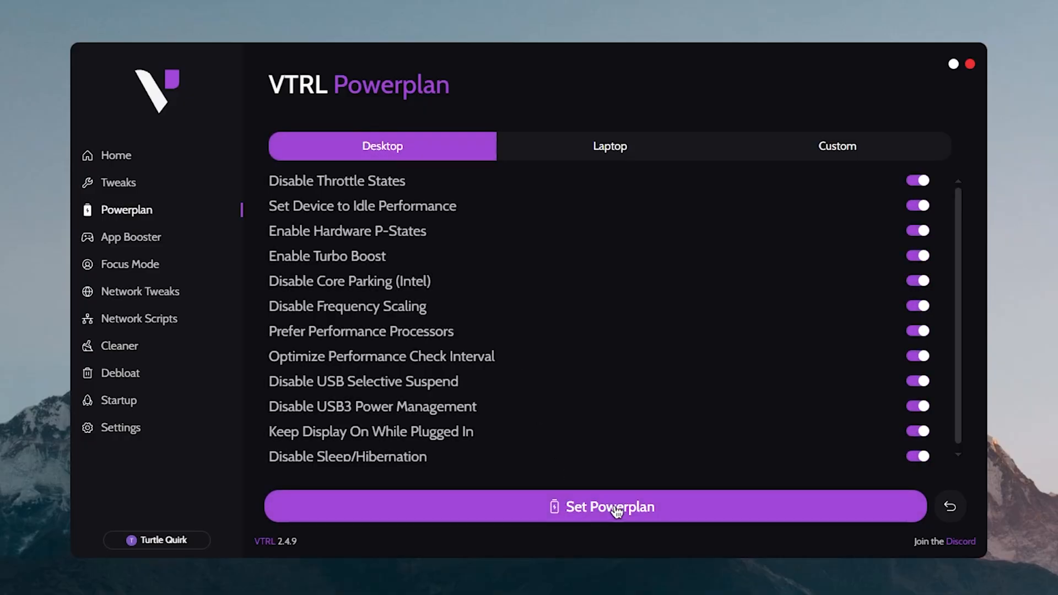
{"action": "left_click", "coordinate": [600, 507]}
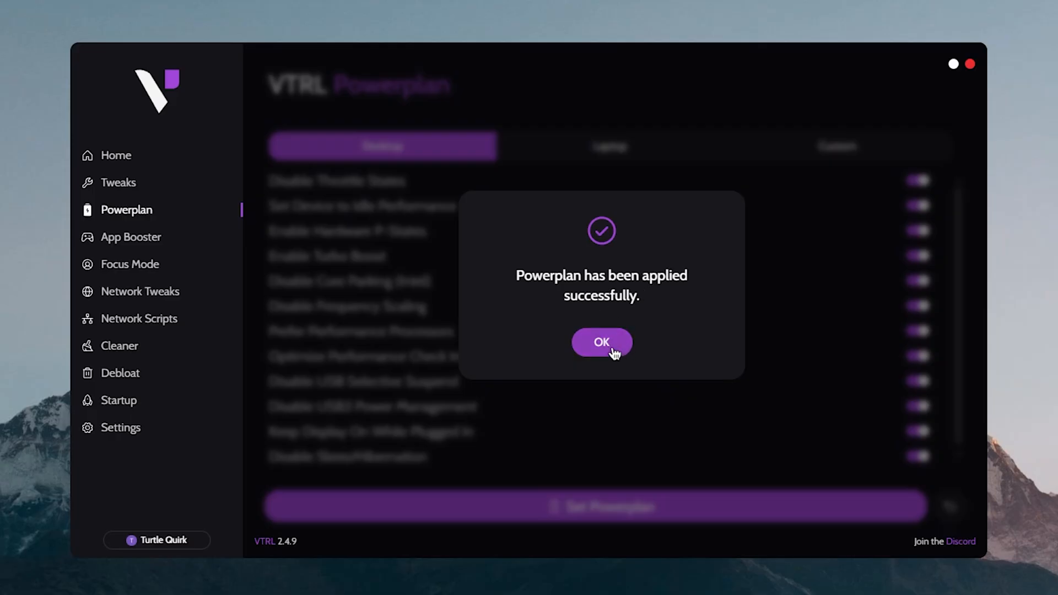
{"action": "left_click", "coordinate": [601, 342]}
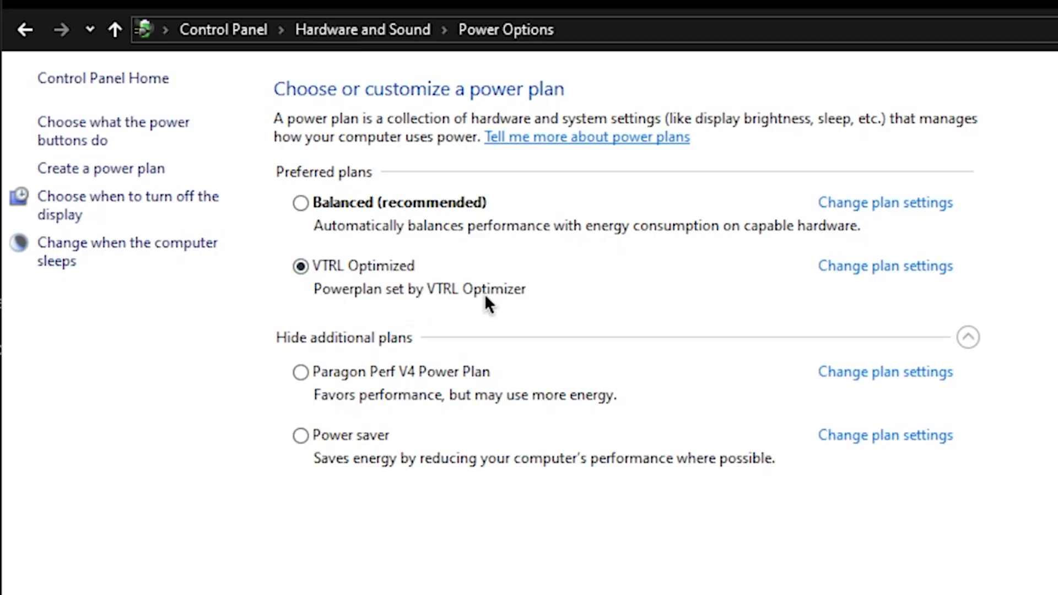
Review VTRL Optimized's advanced power settings in Control Panel, then go to App Booster's program library.
{"action": "left_click", "coordinate": [885, 265]}
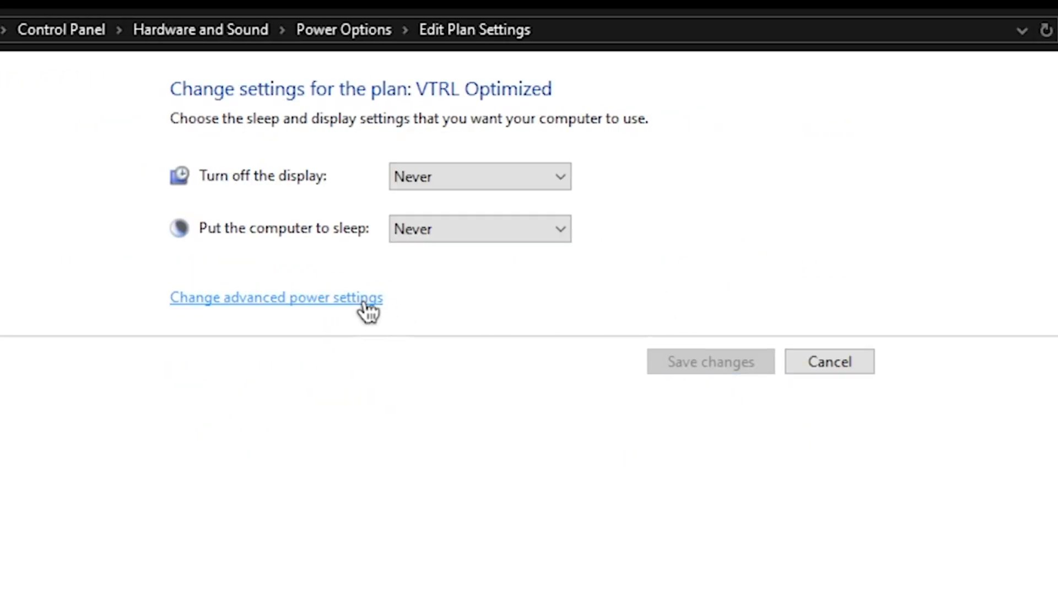
{"action": "left_click", "coordinate": [276, 298]}
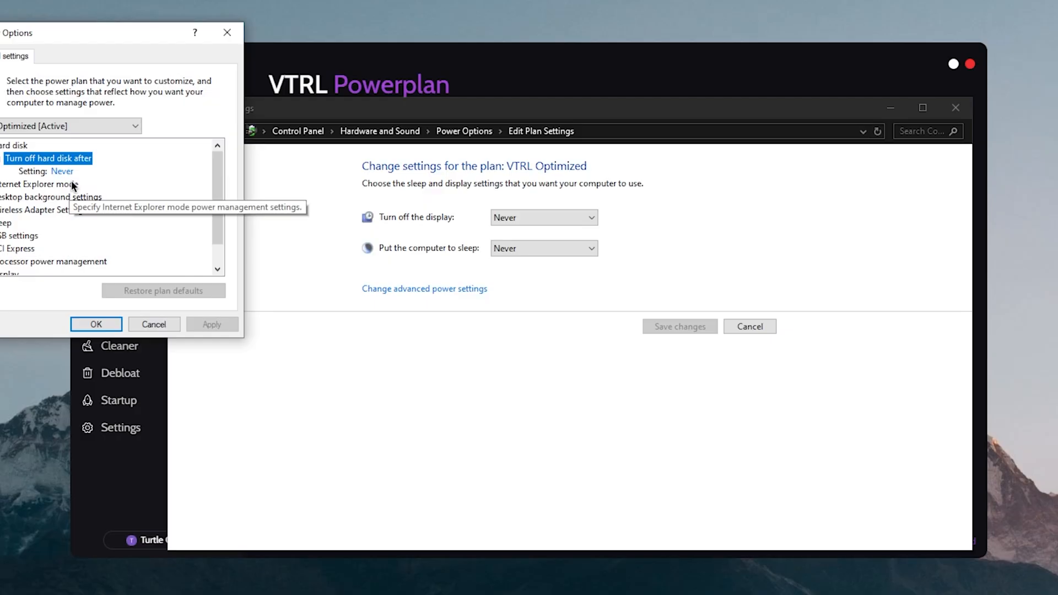
{"action": "scroll", "scroll_direction": "down", "scroll_amount": 3}
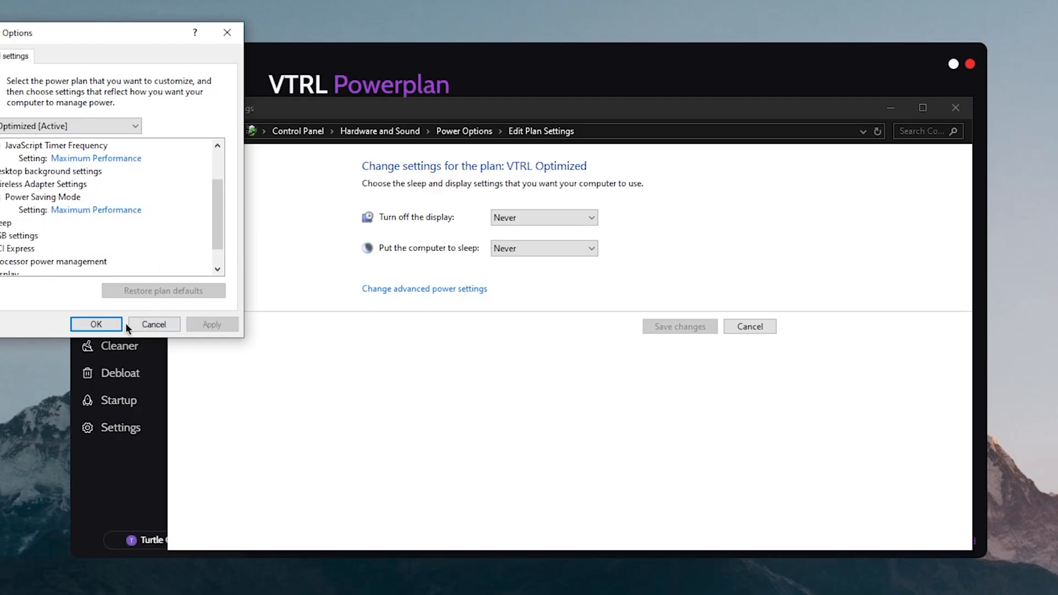
{"action": "left_click", "coordinate": [95, 324]}
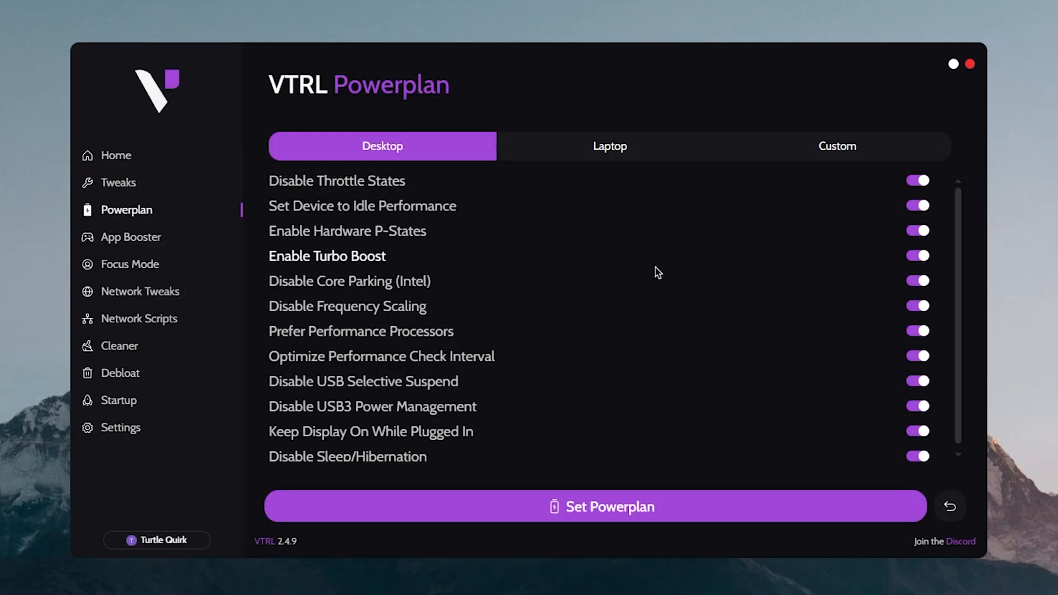
{"action": "mouse_move", "coordinate": [608, 147]}
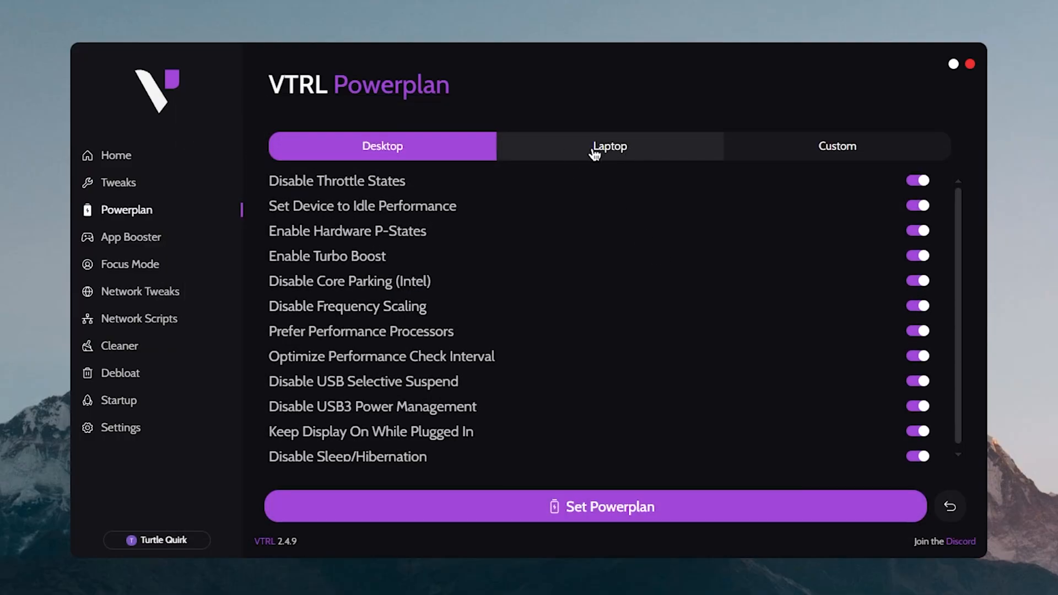
{"action": "left_click", "coordinate": [132, 237]}
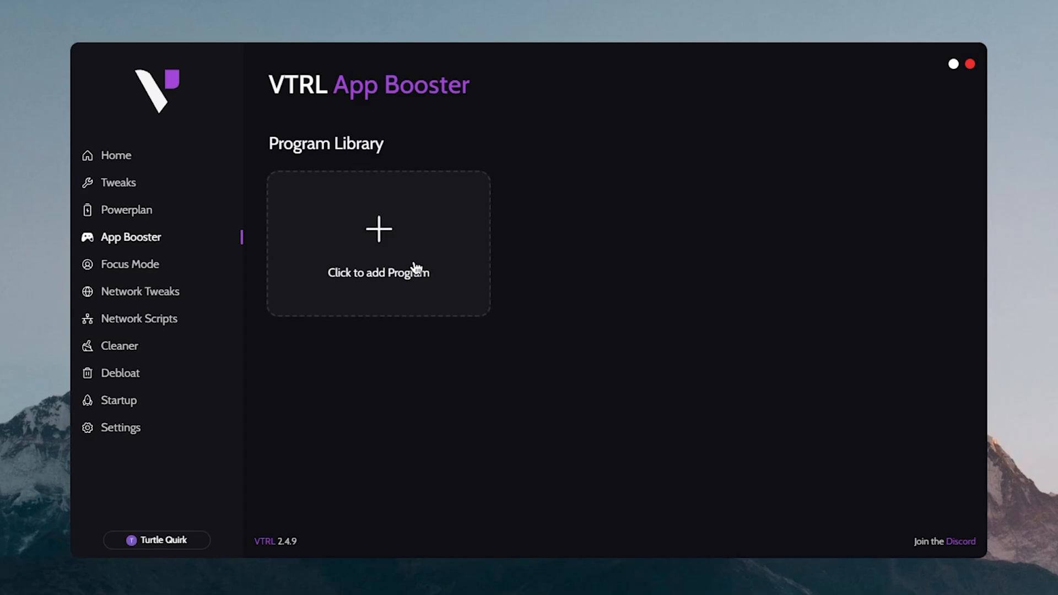
Add Fortnite with a Custom booster configuration, Priority Class High, and save it.
{"action": "left_click", "coordinate": [378, 243]}
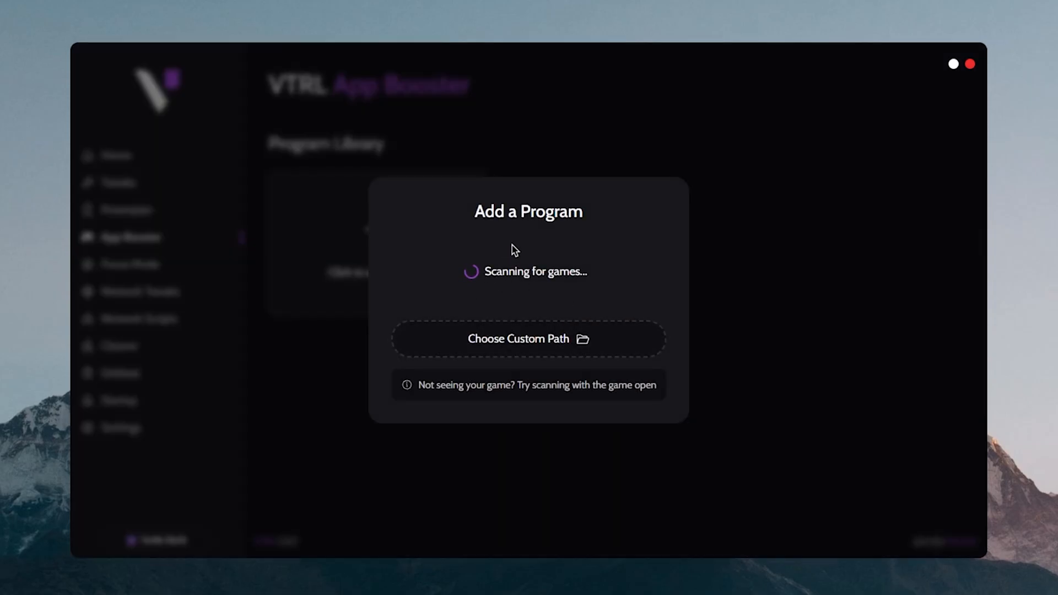
{"action": "mouse_move", "coordinate": [541, 286]}
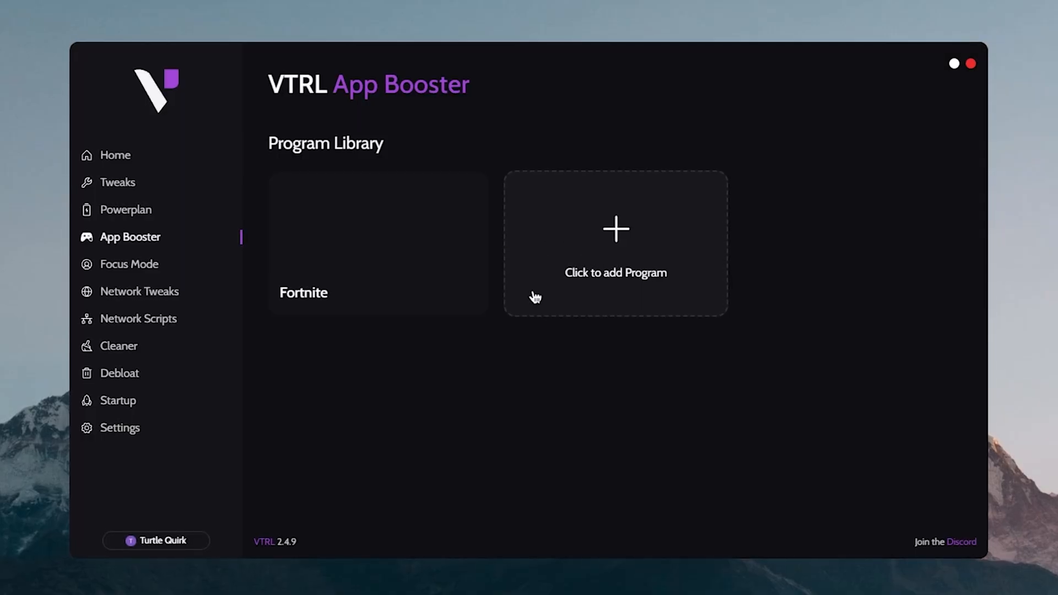
{"action": "left_click", "coordinate": [377, 243]}
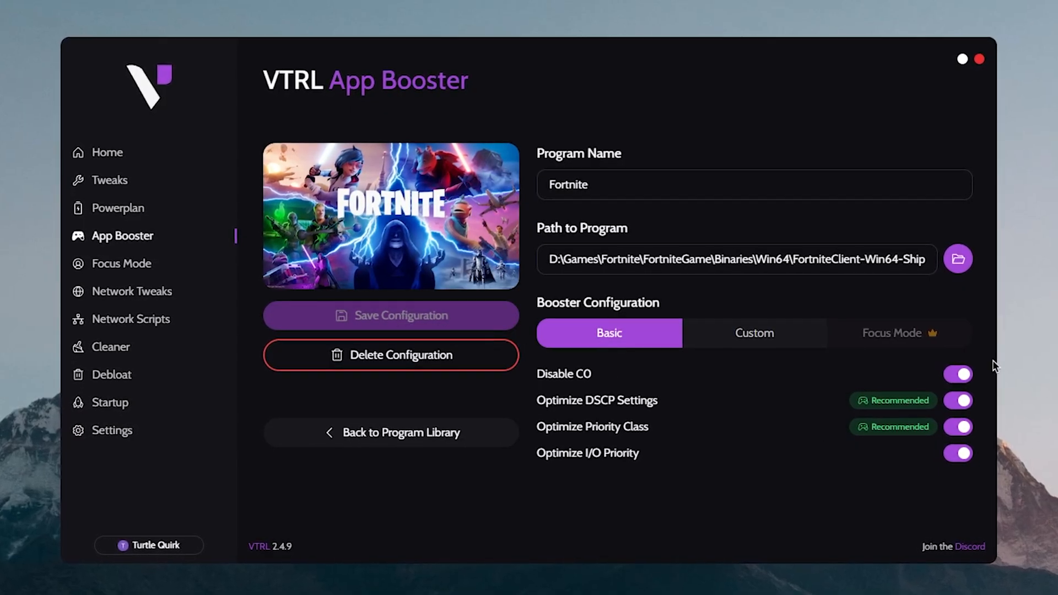
{"action": "left_click", "coordinate": [754, 333]}
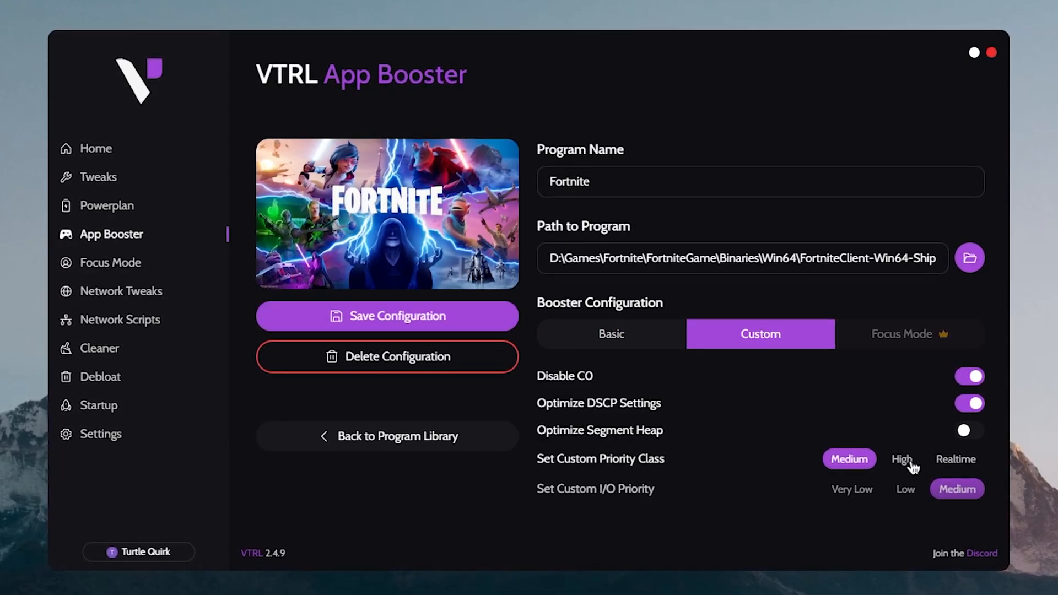
{"action": "left_click", "coordinate": [904, 459]}
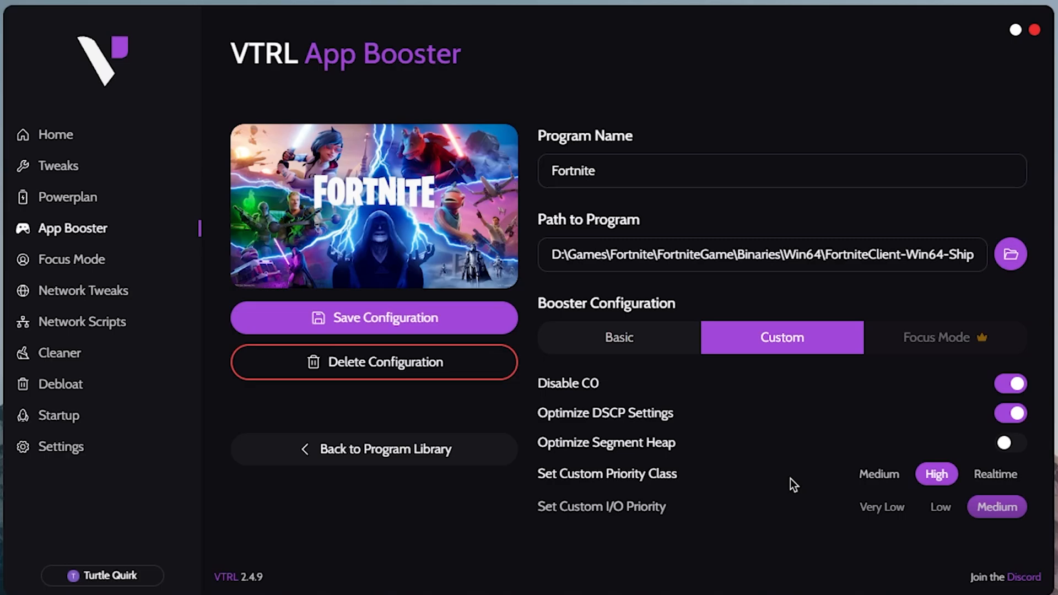
{"action": "left_click", "coordinate": [373, 448]}
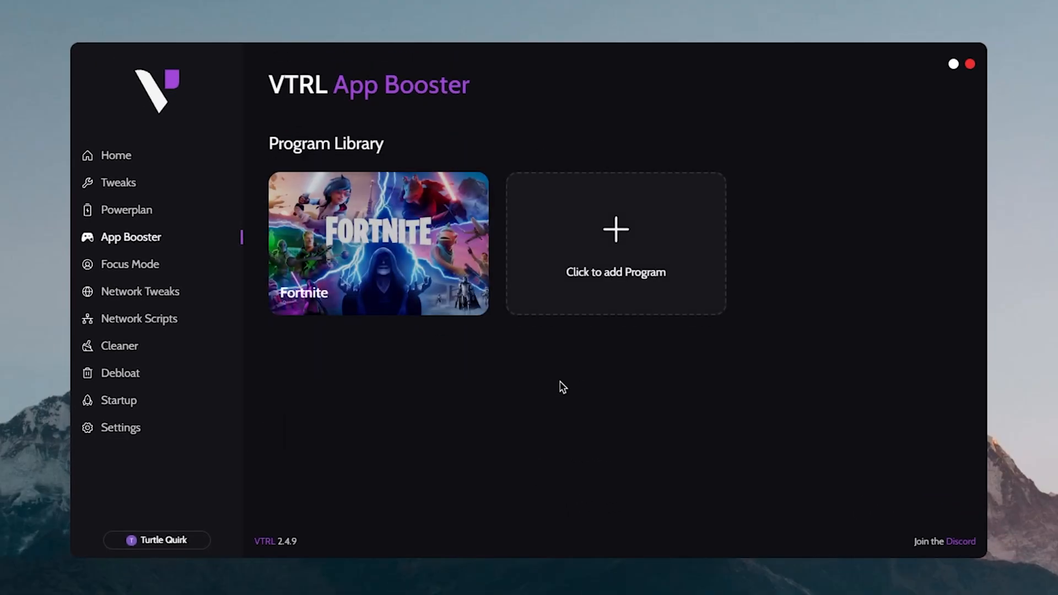
Add Valorant with a Custom booster configuration, priority class High, and save the configuration.
{"action": "left_click", "coordinate": [614, 243]}
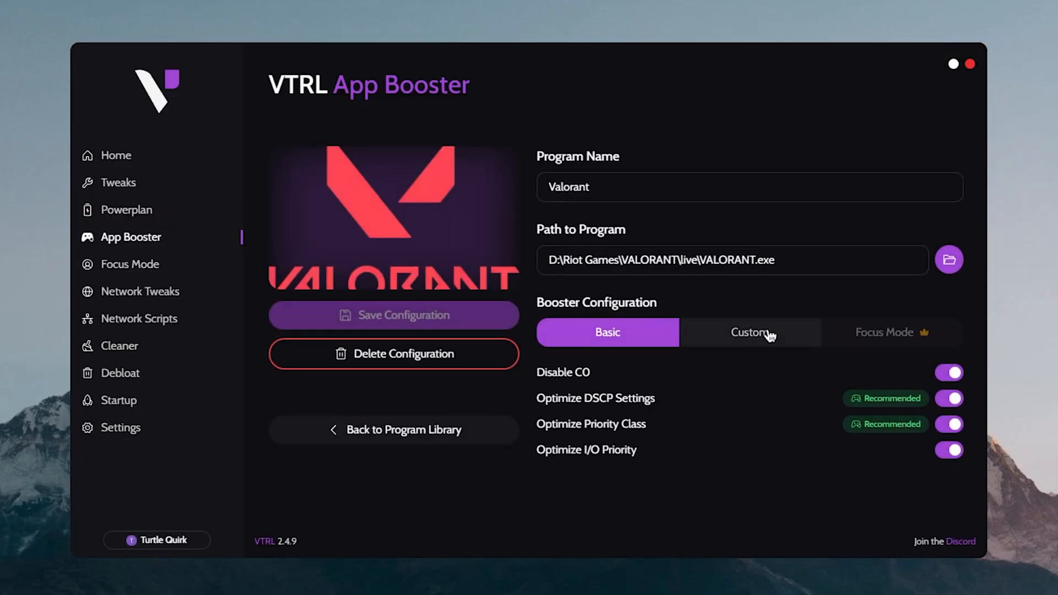
{"action": "left_click", "coordinate": [749, 332]}
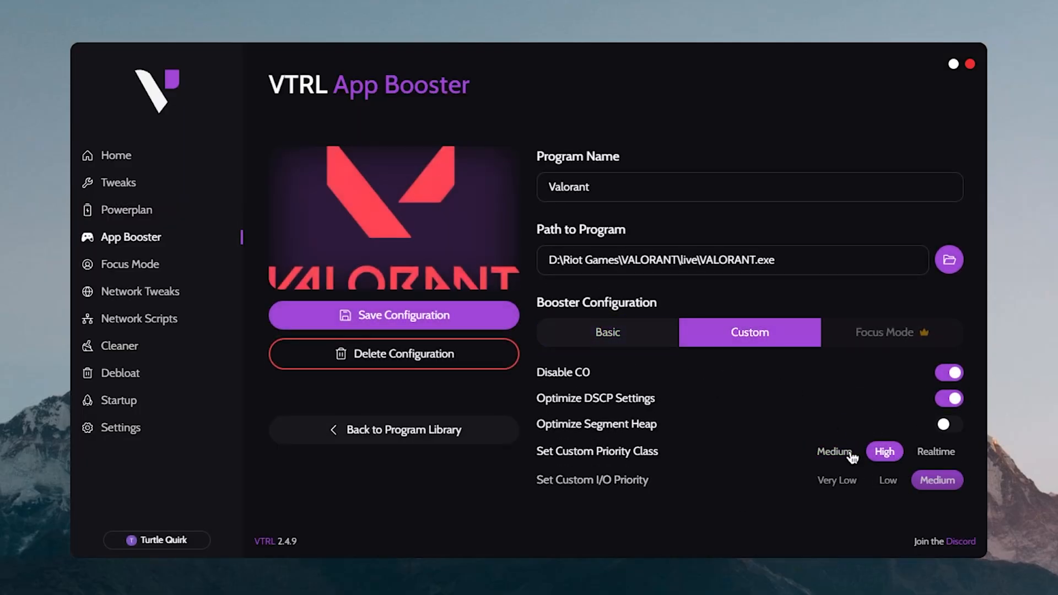
{"action": "left_click", "coordinate": [393, 430]}
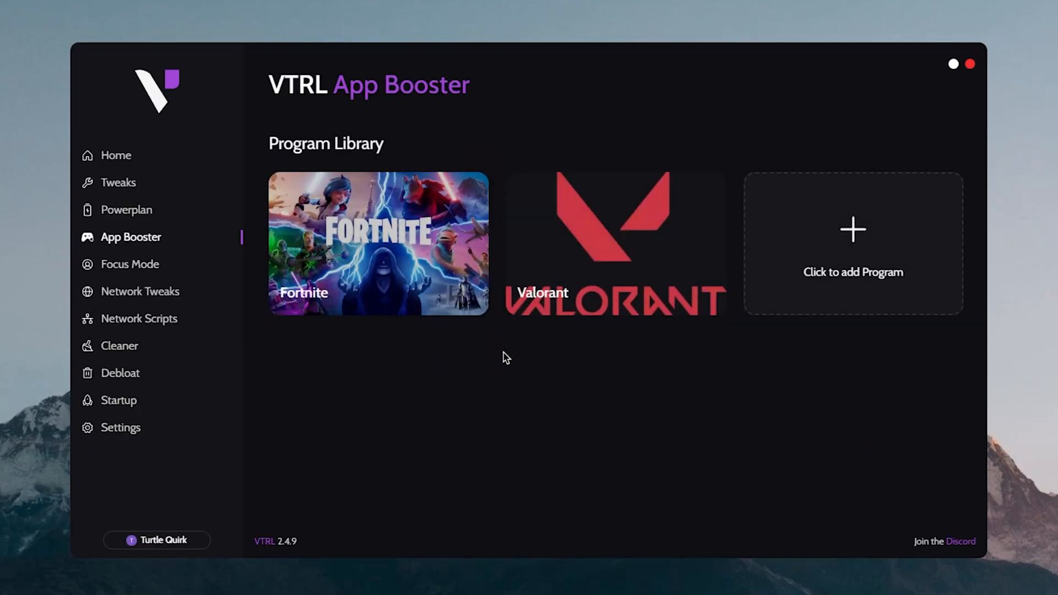
{"action": "left_click", "coordinate": [129, 264]}
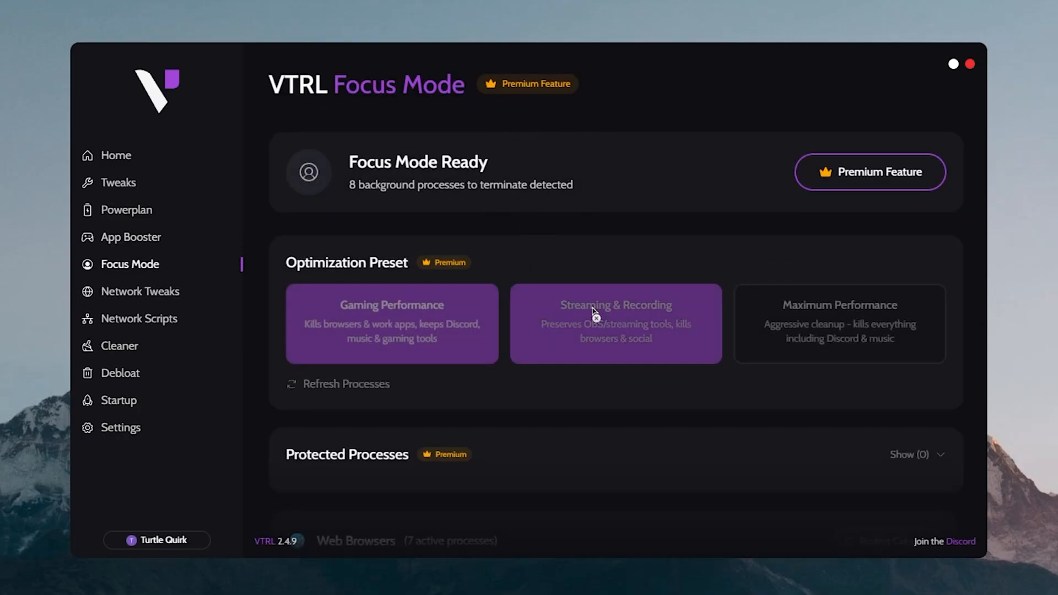
{"action": "scroll", "scroll_direction": "down", "scroll_amount": 3}
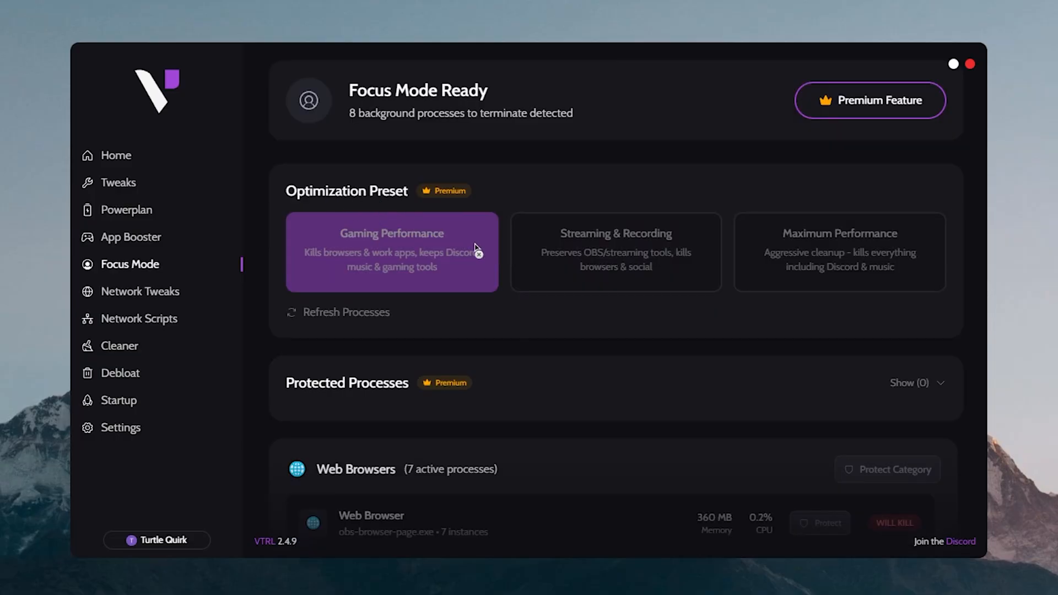
{"action": "left_click", "coordinate": [840, 252]}
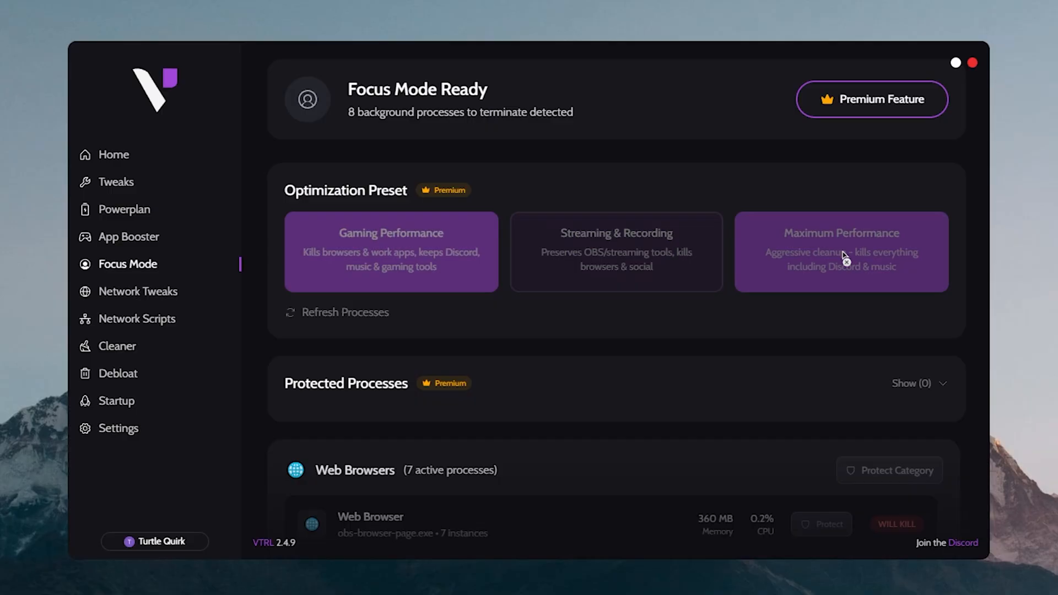
{"action": "left_click", "coordinate": [390, 251]}
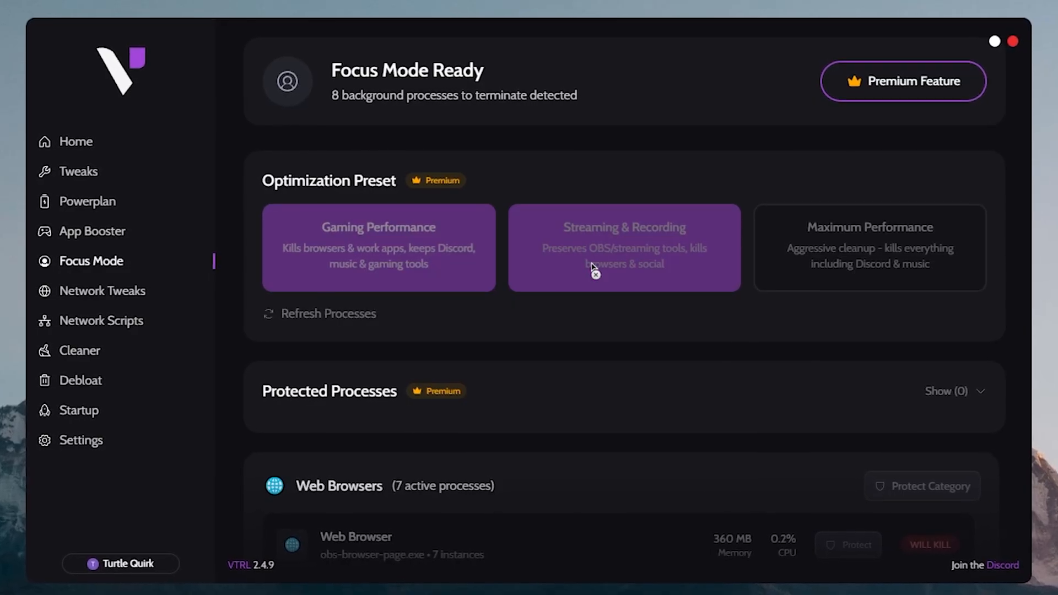
{"action": "left_click", "coordinate": [873, 247]}
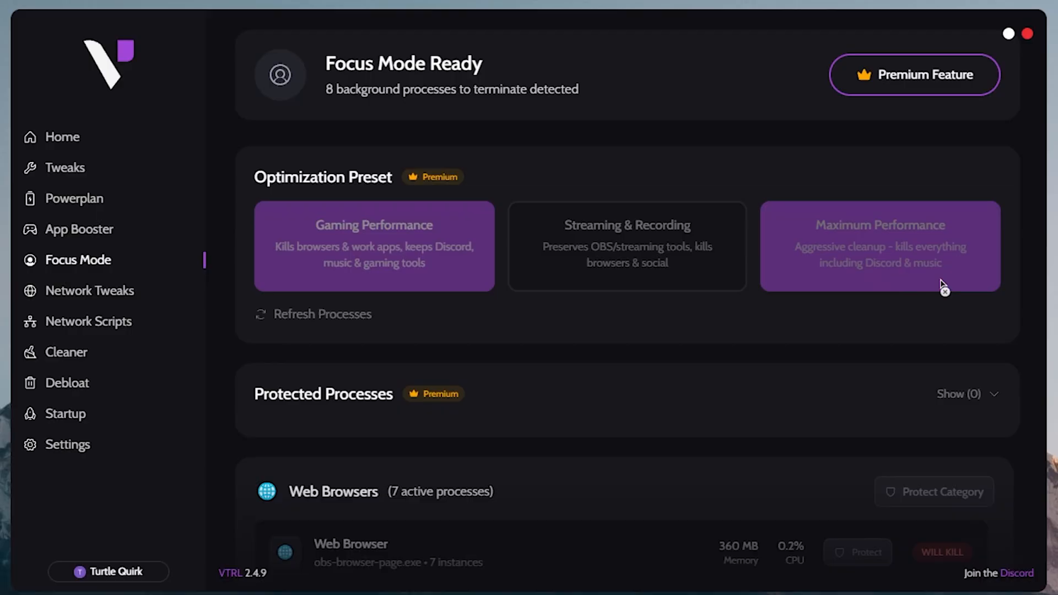
{"action": "scroll", "scroll_direction": "down", "scroll_amount": 3}
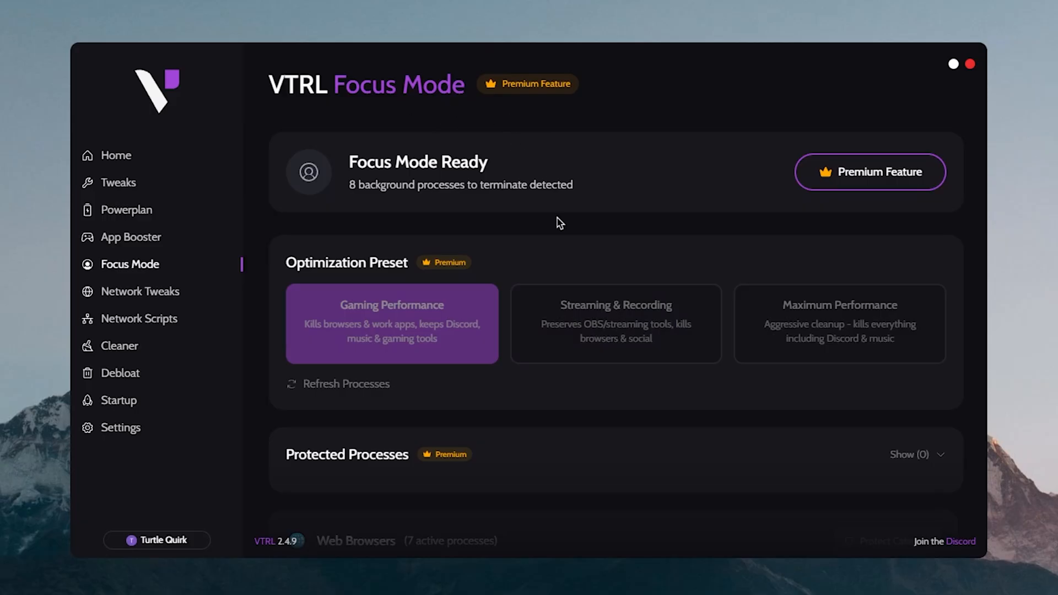
Browse the Network Tweaks list without enabling any, then go to Network Scripts.
{"action": "left_click", "coordinate": [141, 291]}
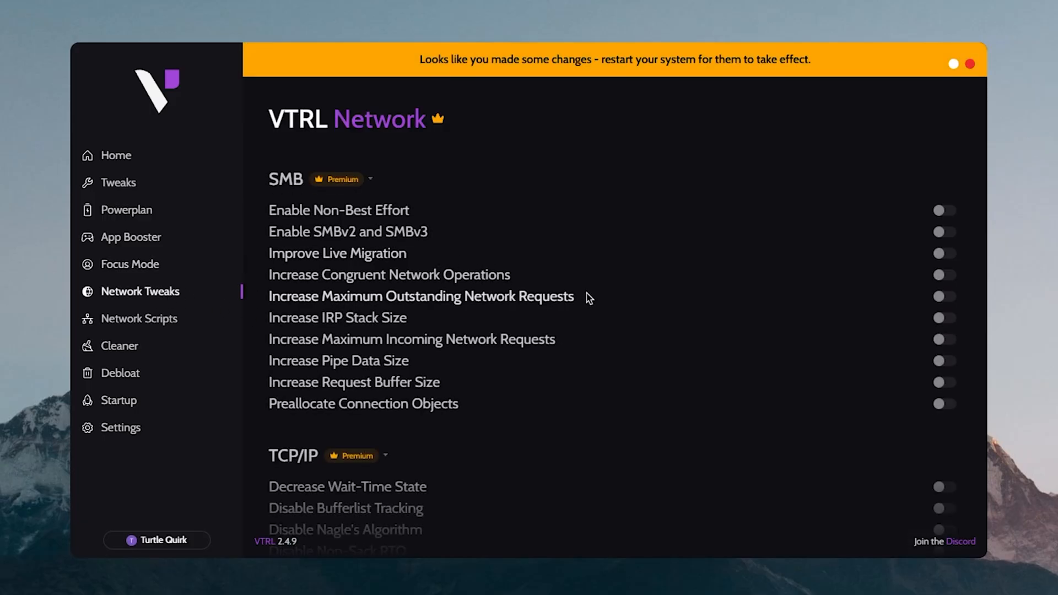
{"action": "scroll", "scroll_direction": "down", "scroll_amount": 3}
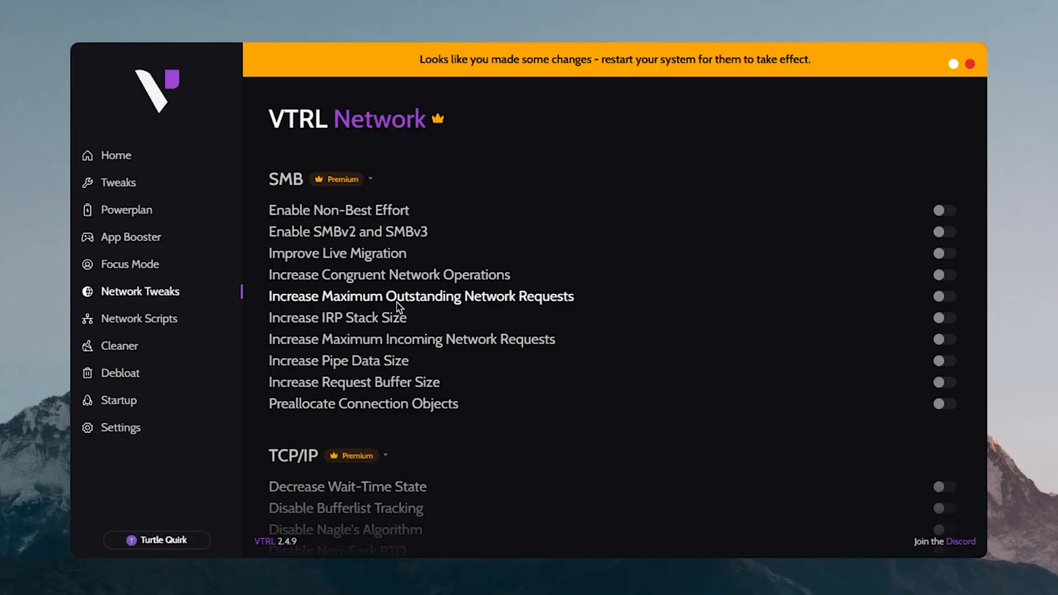
{"action": "scroll", "scroll_direction": "down", "scroll_amount": 3}
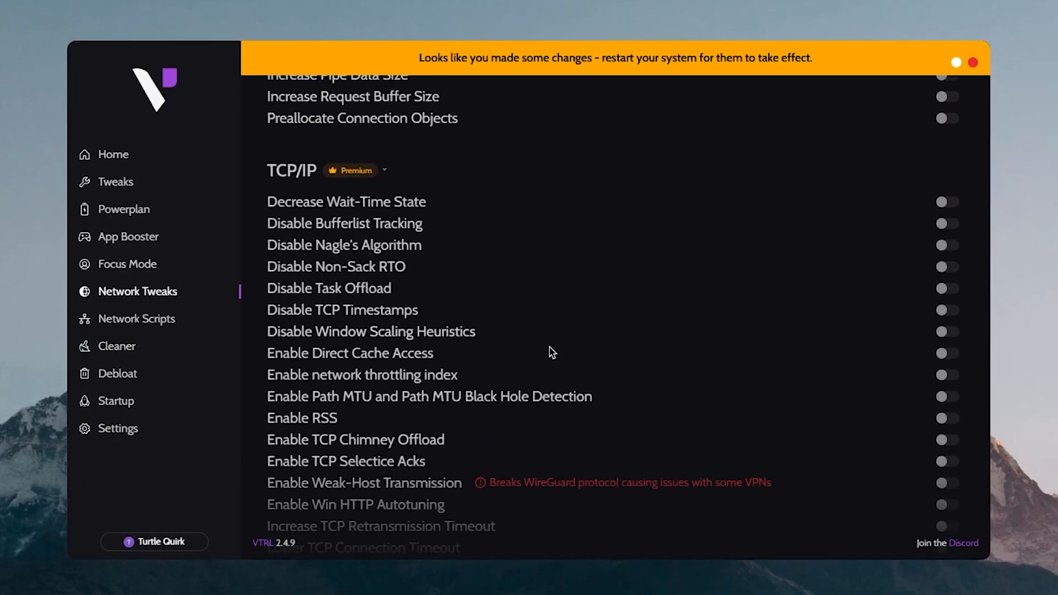
{"action": "scroll", "scroll_direction": "down", "scroll_amount": 3}
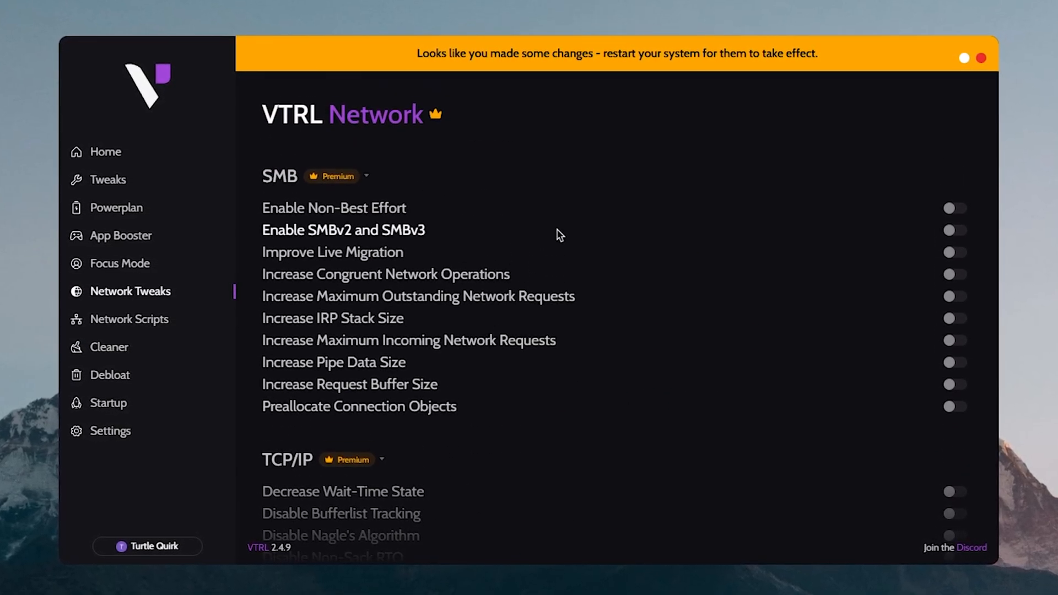
{"action": "scroll", "scroll_direction": "down", "scroll_amount": 3}
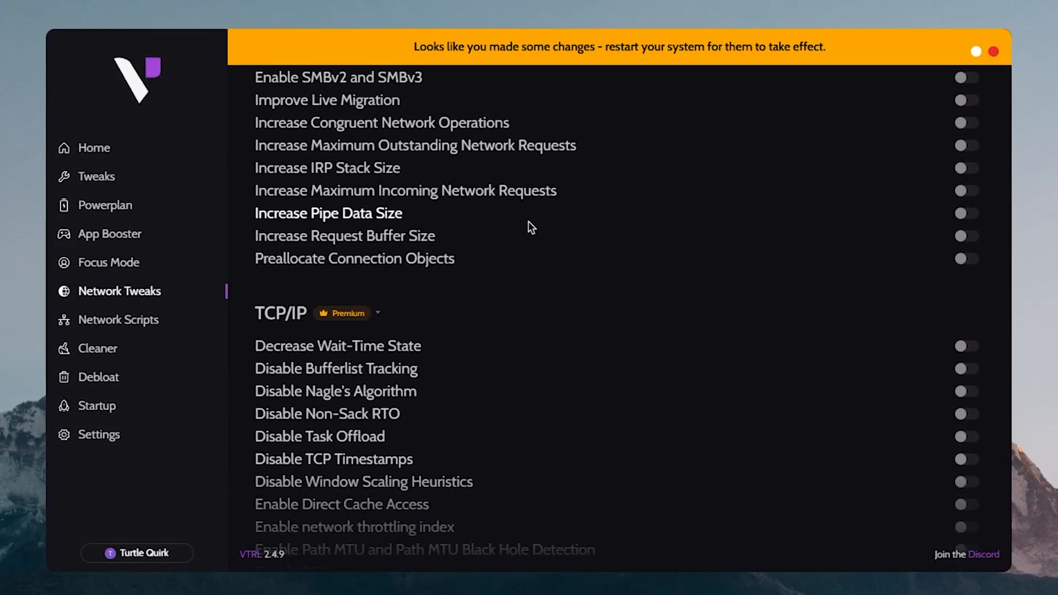
{"action": "scroll", "scroll_direction": "down", "scroll_amount": 3}
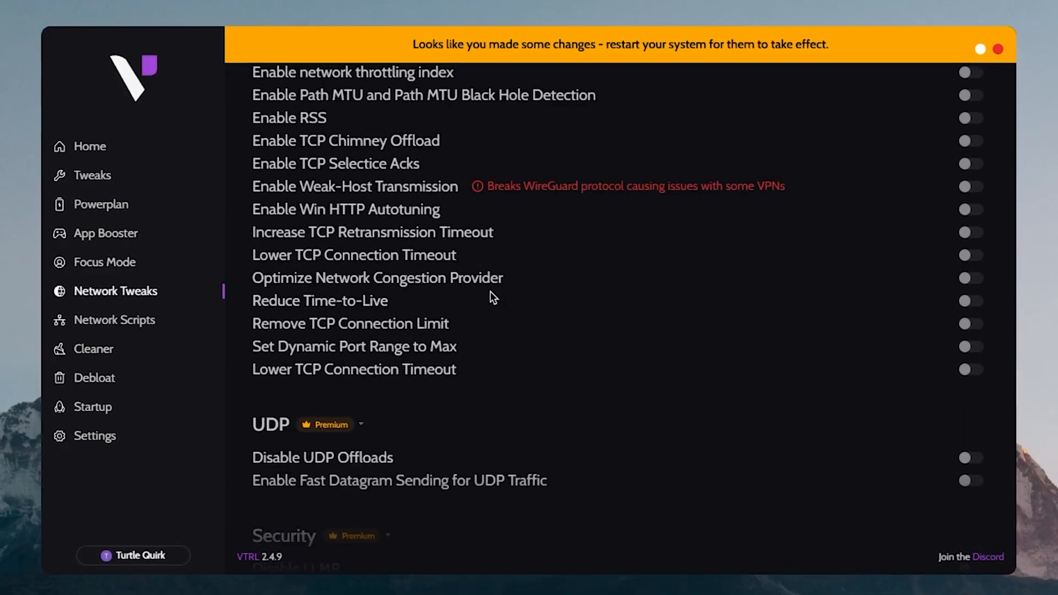
{"action": "scroll", "scroll_direction": "down", "scroll_amount": 3}
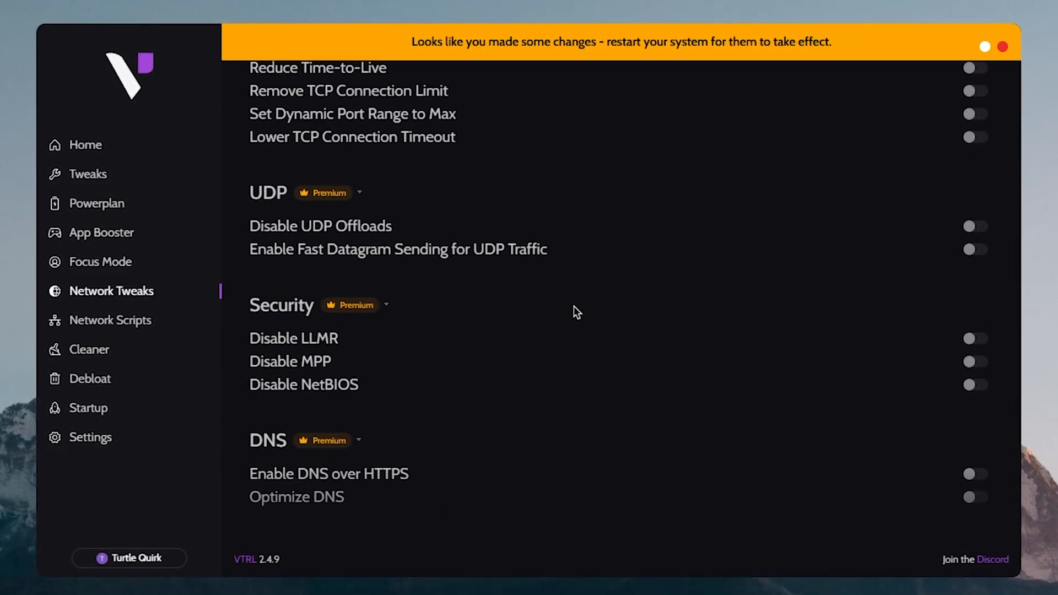
{"action": "left_click", "coordinate": [110, 320]}
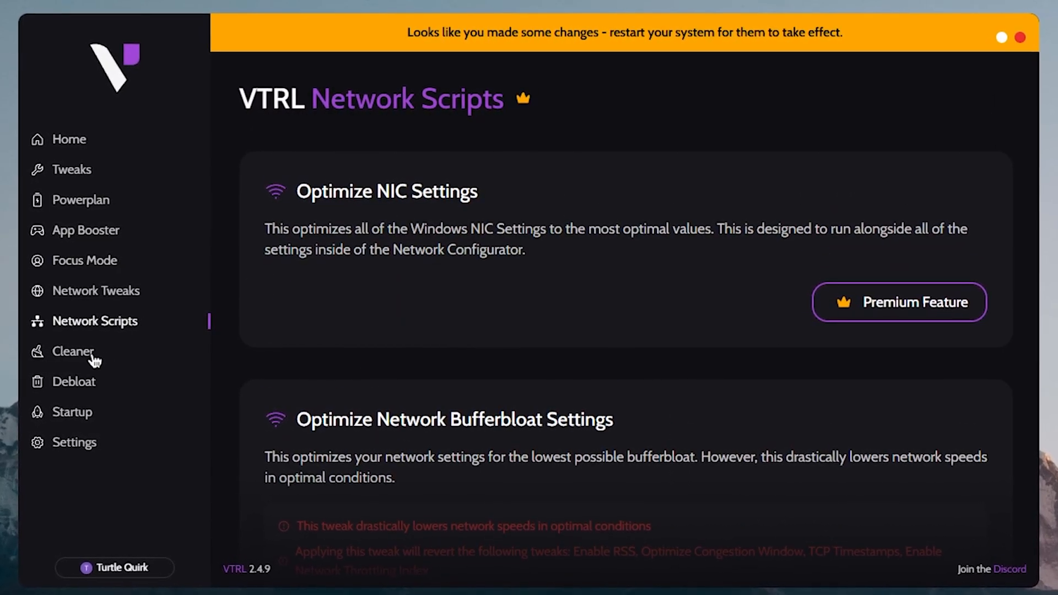
Run the Cleaner with Clean Registry switched off and the other cleanup options kept on.
{"action": "left_click", "coordinate": [73, 351]}
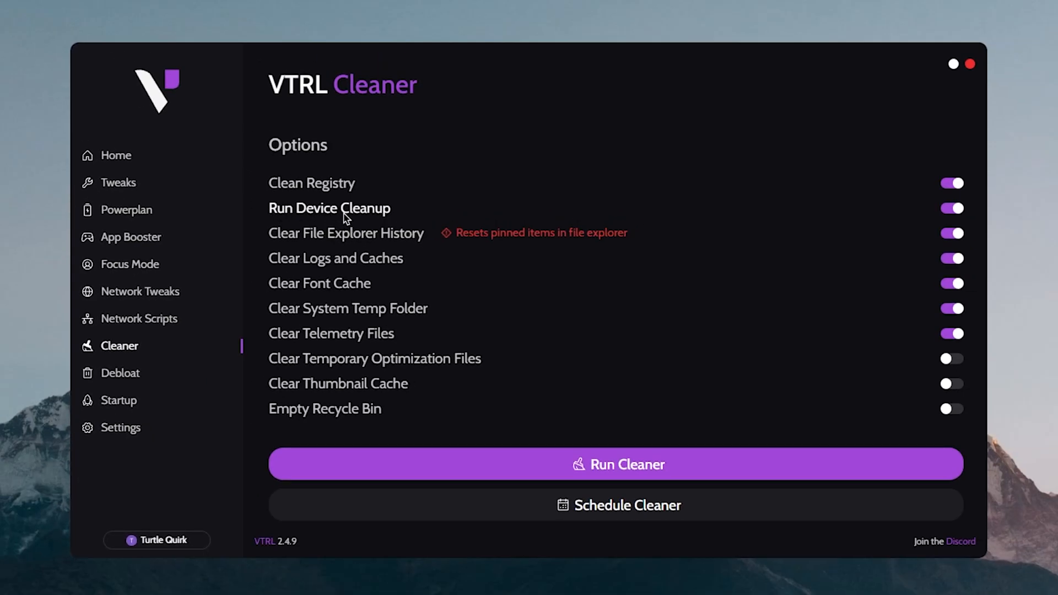
{"action": "mouse_move", "coordinate": [412, 243]}
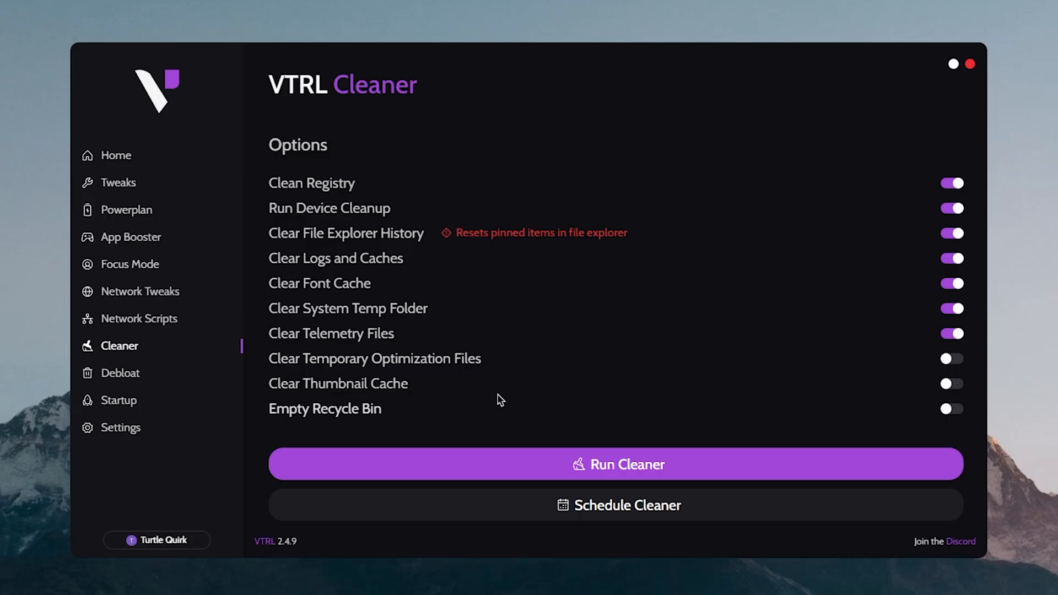
{"action": "mouse_move", "coordinate": [514, 396]}
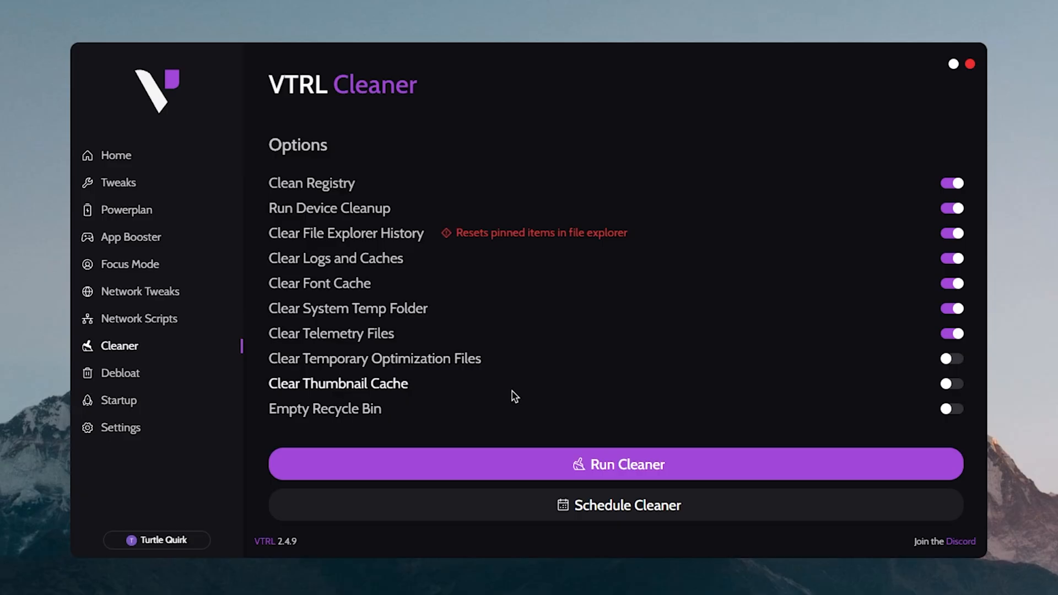
{"action": "mouse_move", "coordinate": [795, 307]}
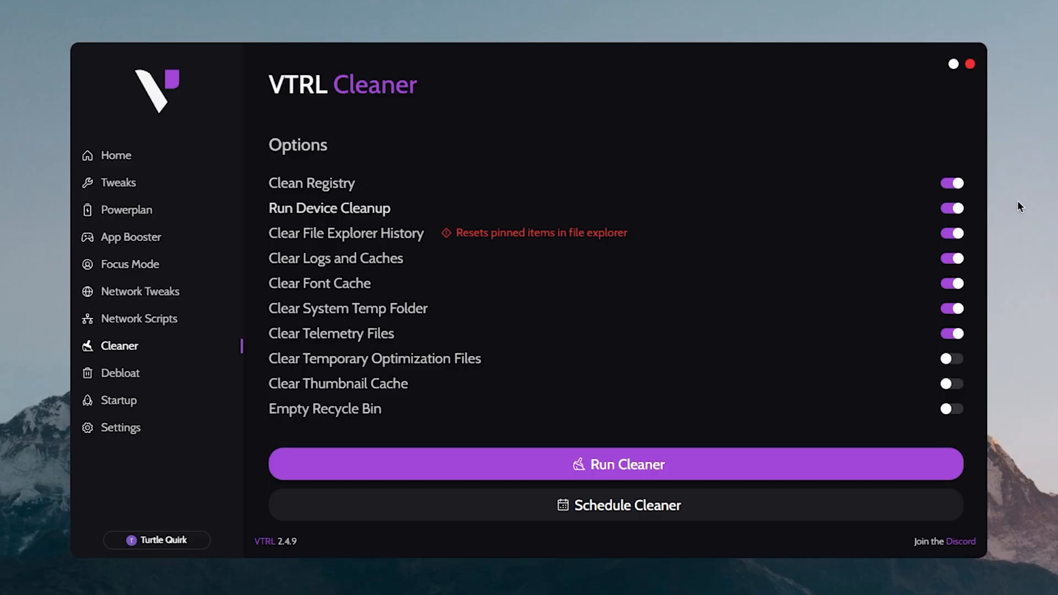
{"action": "left_click", "coordinate": [951, 183]}
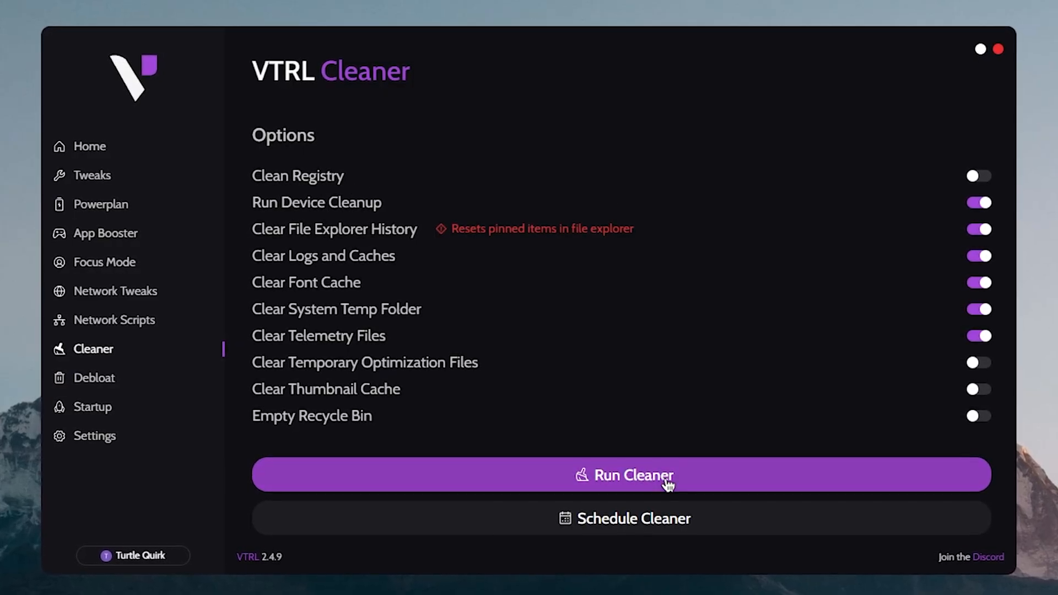
{"action": "left_click", "coordinate": [90, 378]}
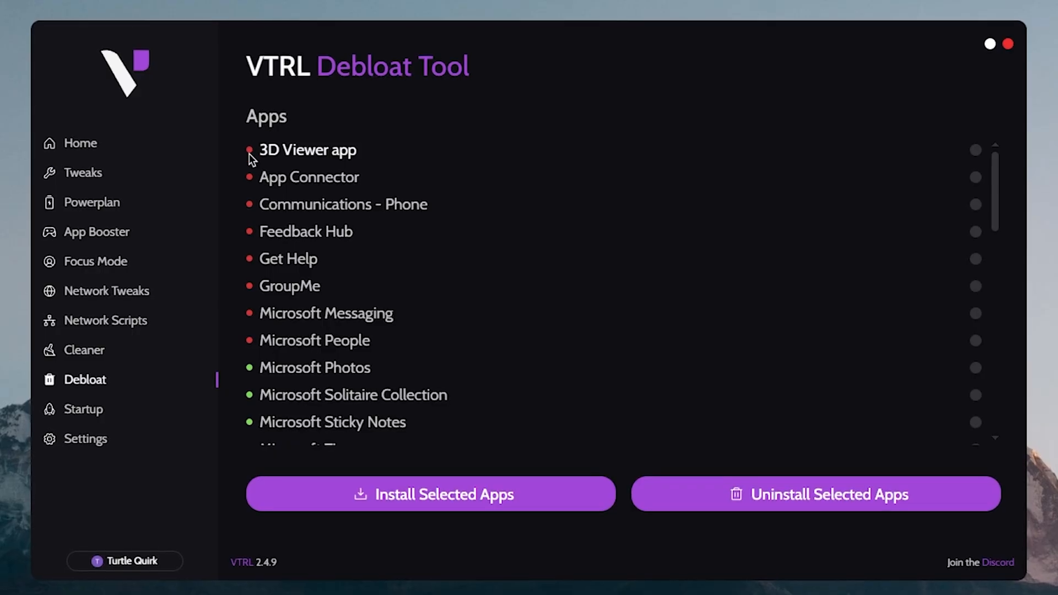
Mark Microsoft Tips in the Debloat list and uninstall the selected apps.
{"action": "scroll", "scroll_direction": "down", "scroll_amount": 3}
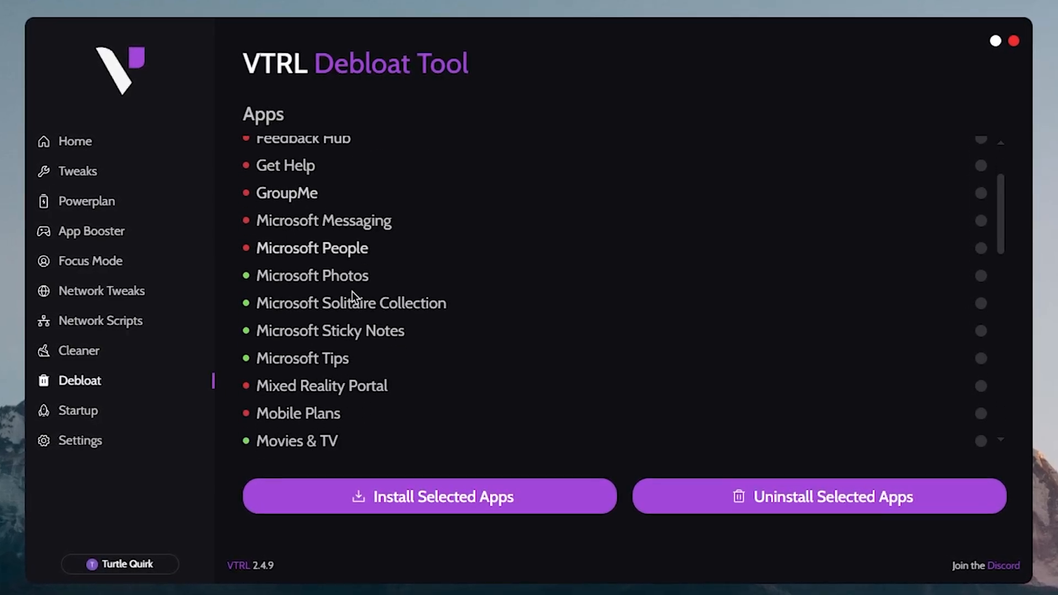
{"action": "scroll", "scroll_direction": "down", "scroll_amount": 3}
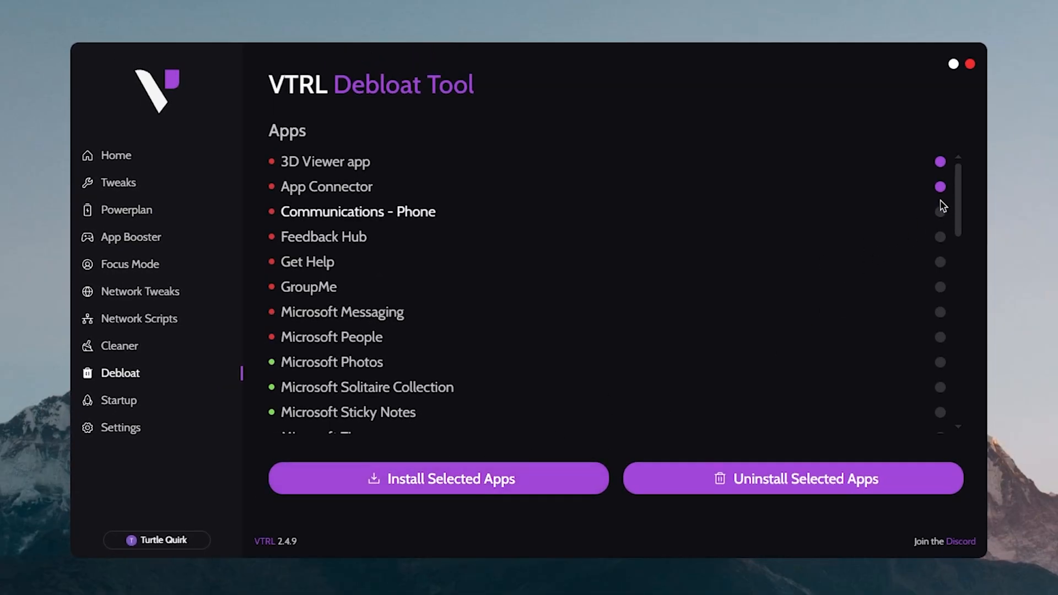
{"action": "scroll", "scroll_direction": "down", "scroll_amount": 3}
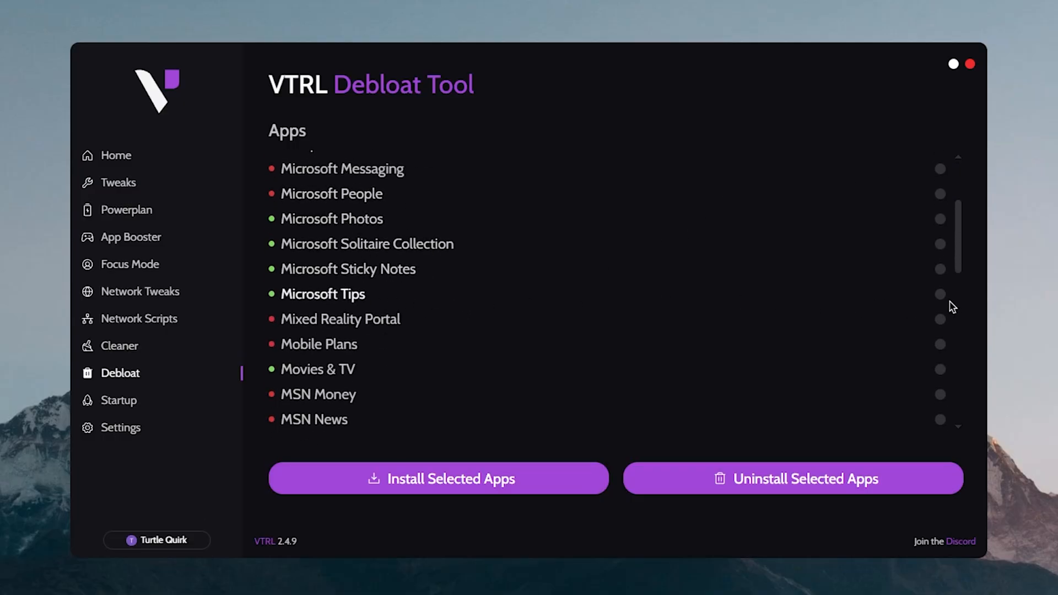
{"action": "left_click", "coordinate": [940, 294]}
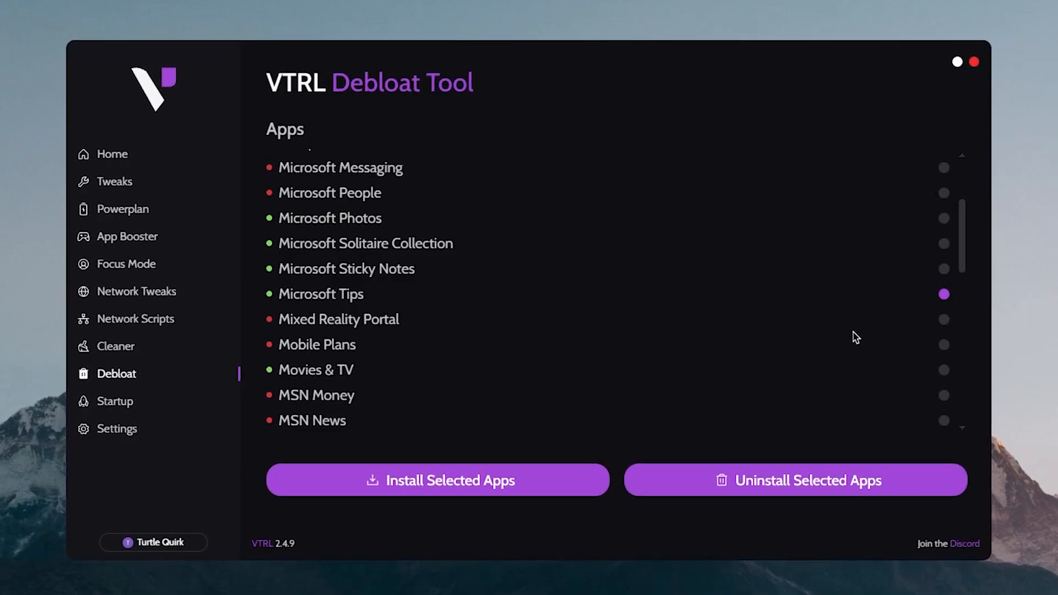
{"action": "scroll", "scroll_direction": "down", "scroll_amount": 3}
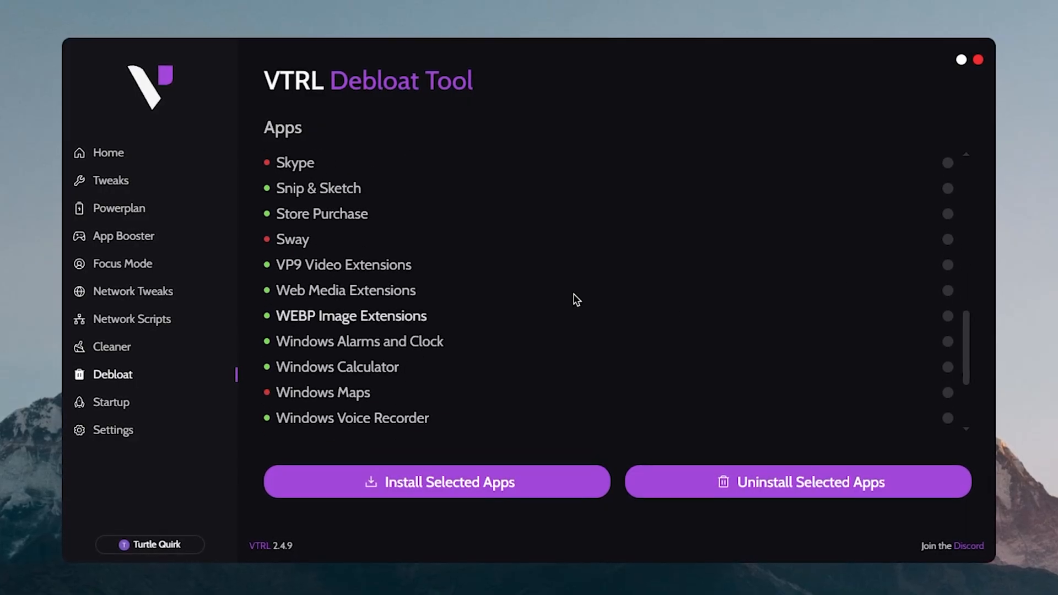
{"action": "scroll", "scroll_direction": "down", "scroll_amount": 3}
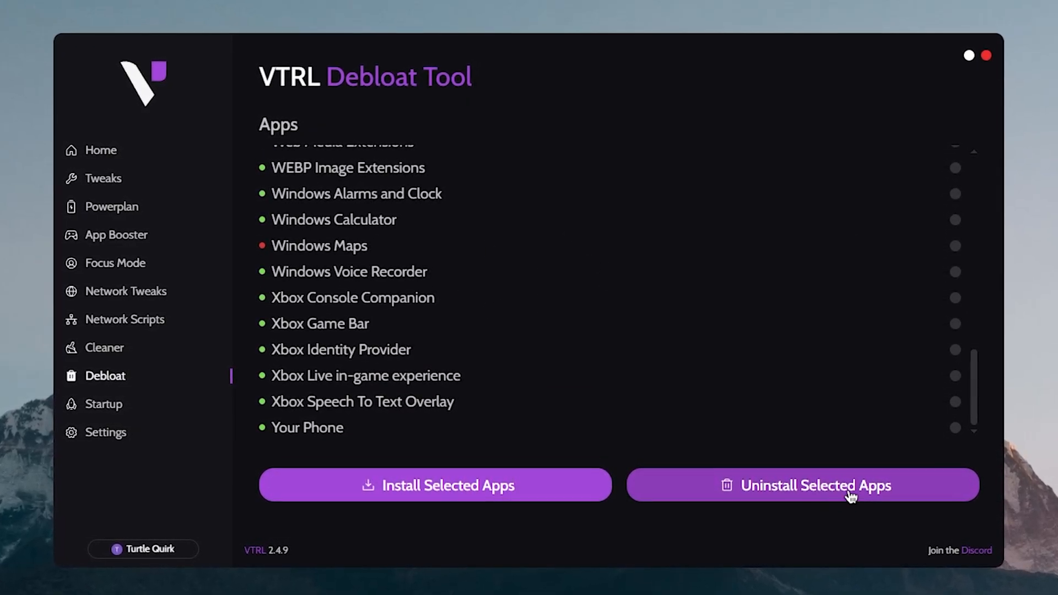
{"action": "left_click", "coordinate": [103, 404]}
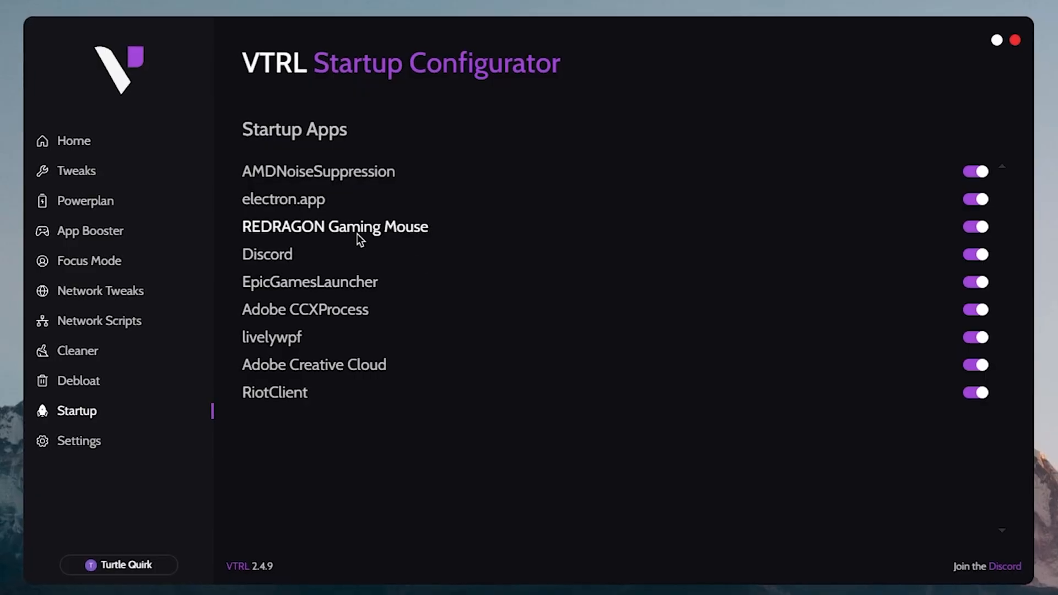
Switch off startup launch for an unneeded app and Adobe Creative Cloud.
{"action": "left_click", "coordinate": [974, 226]}
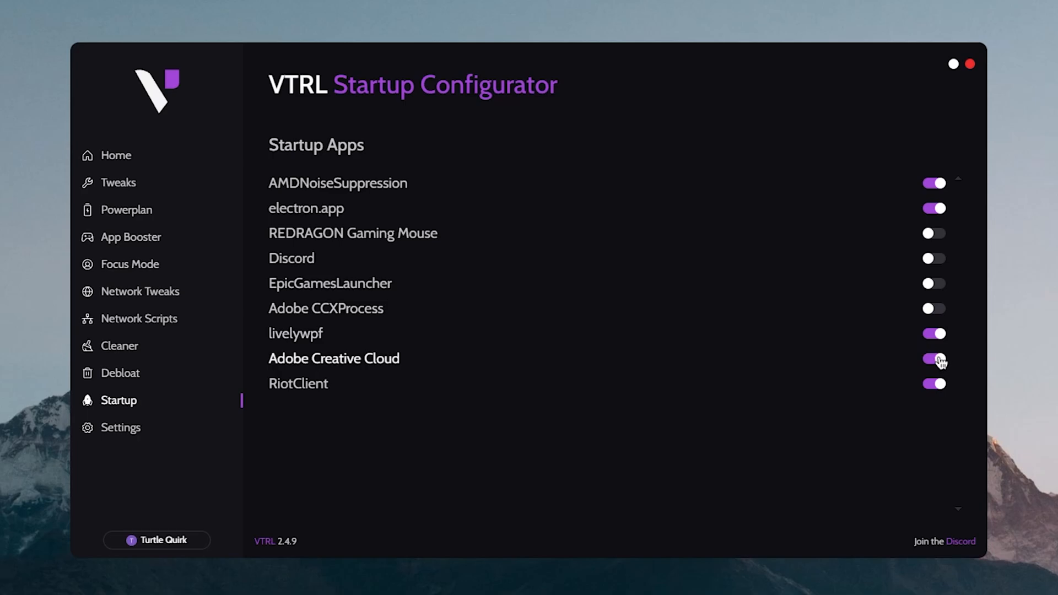
{"action": "left_click", "coordinate": [934, 359]}
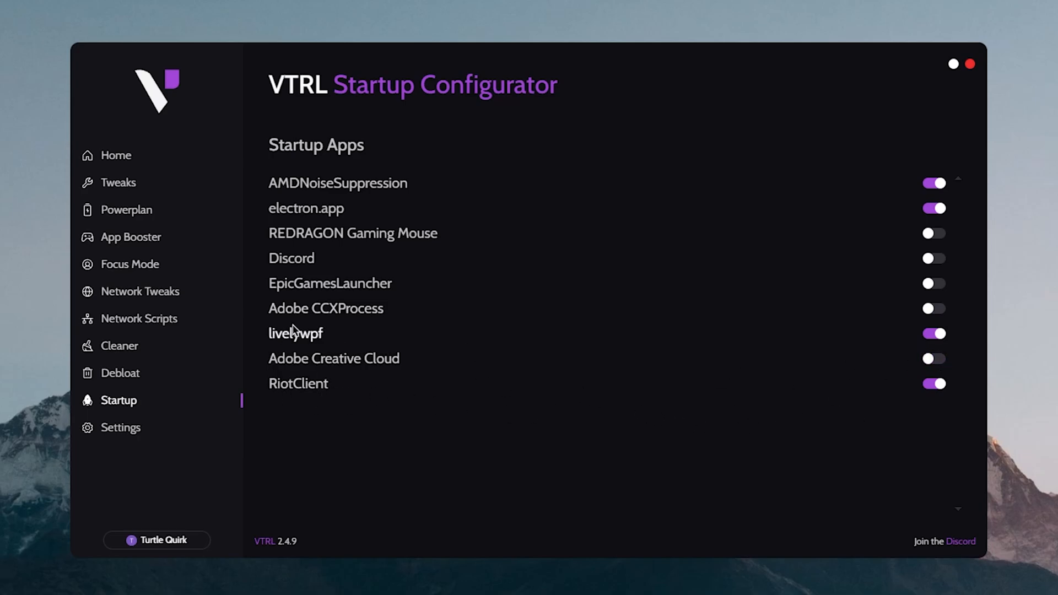
{"action": "mouse_move", "coordinate": [550, 403]}
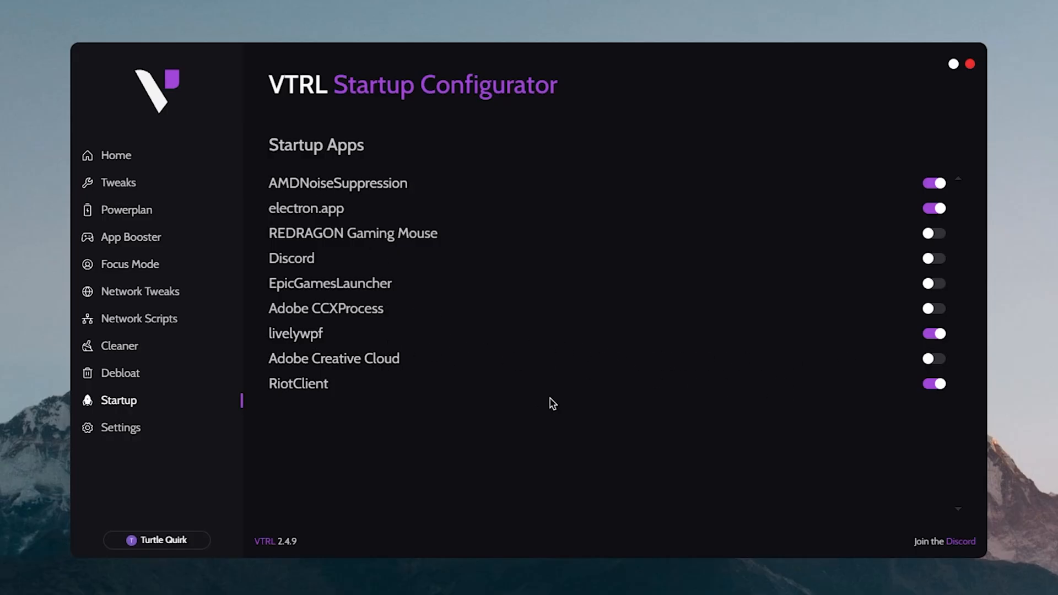
{"action": "mouse_move", "coordinate": [562, 403]}
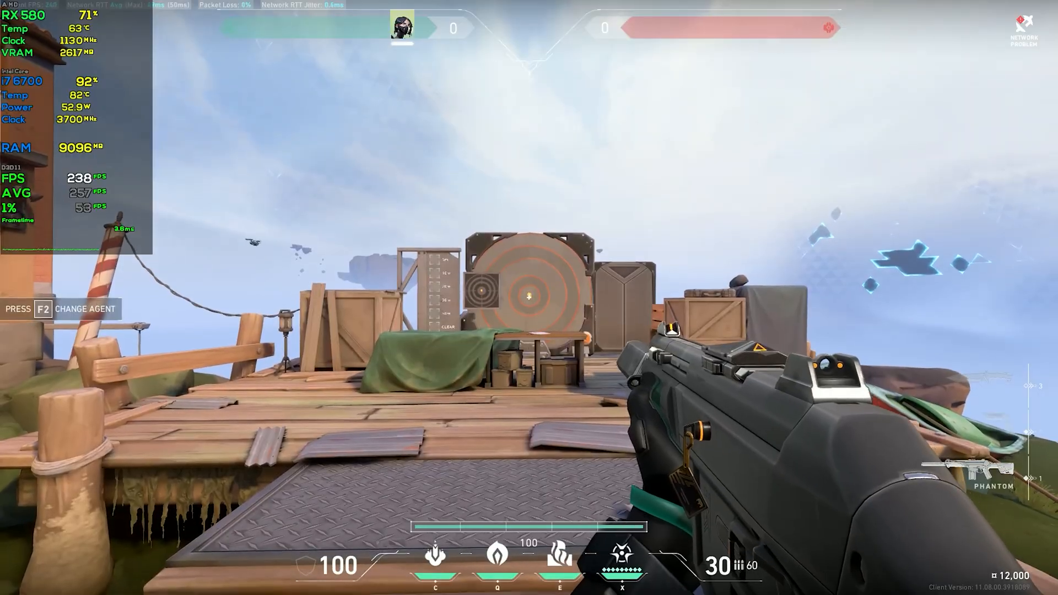
Shoot in the Valorant practice range while the overlay measures about 257 FPS average.
{"action": "left_click", "coordinate": [529, 298]}
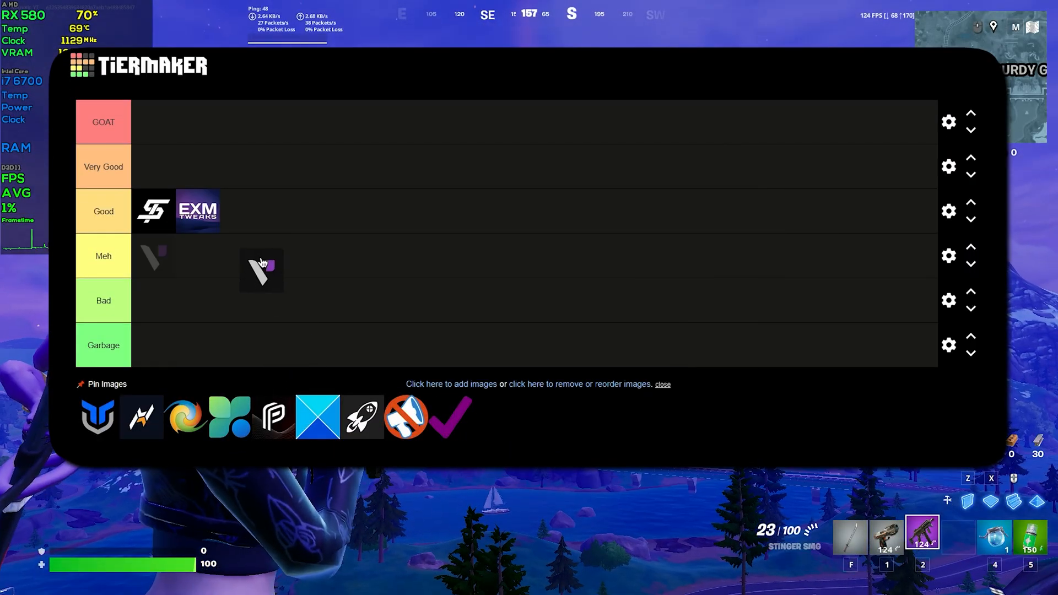
Move the VTRL logo from the Meh row into the Good tier beside EXM Tweaks.
{"action": "left_click_drag", "start_coordinate": [261, 270], "coordinate": [243, 210]}
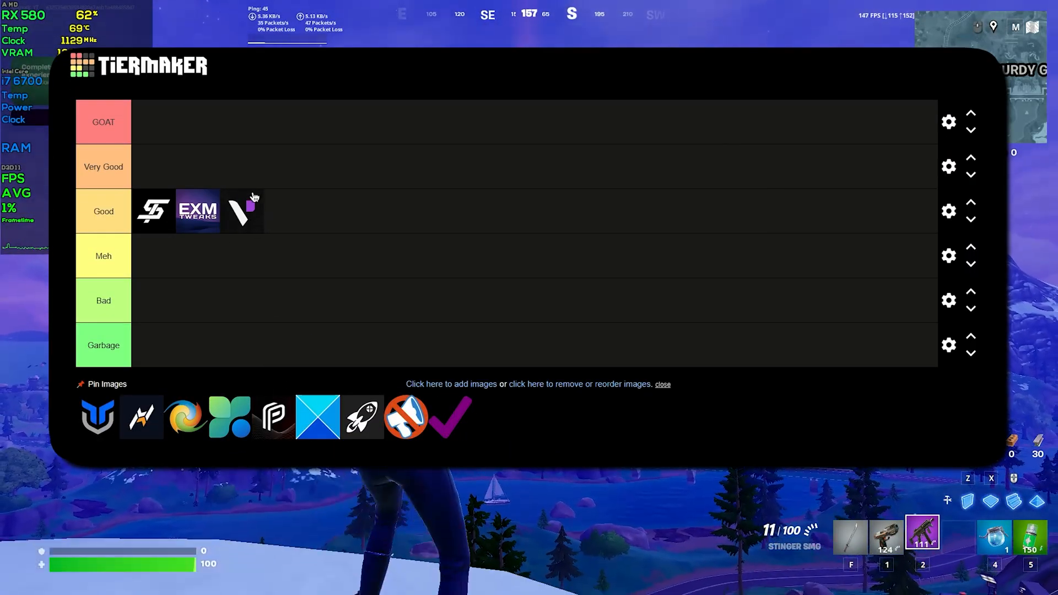